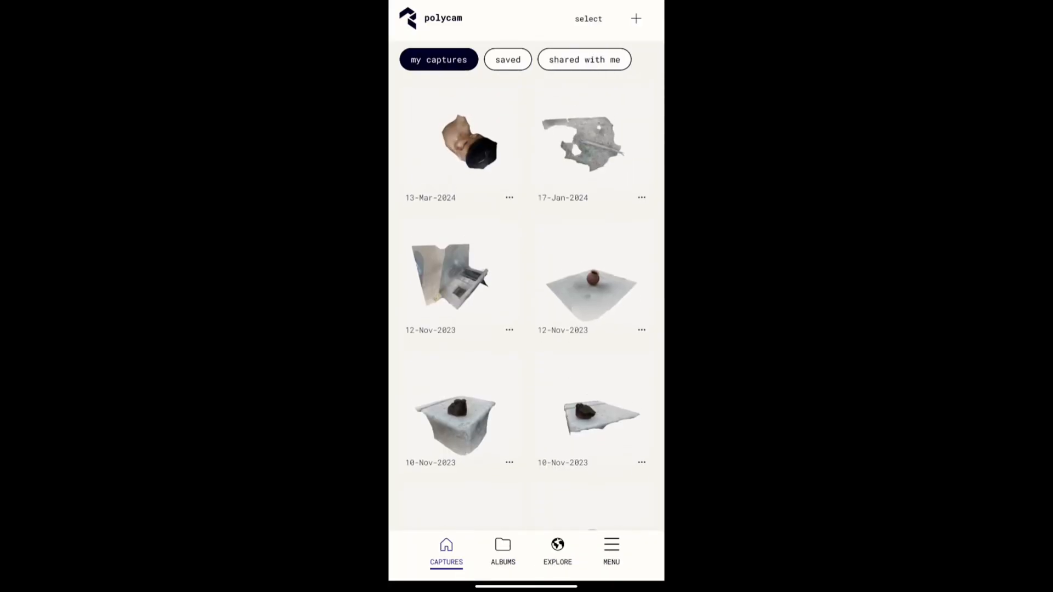
Step: Go to the Polycam website, enter the captures workspace and select the Mar 13 face scan
click(469, 139)
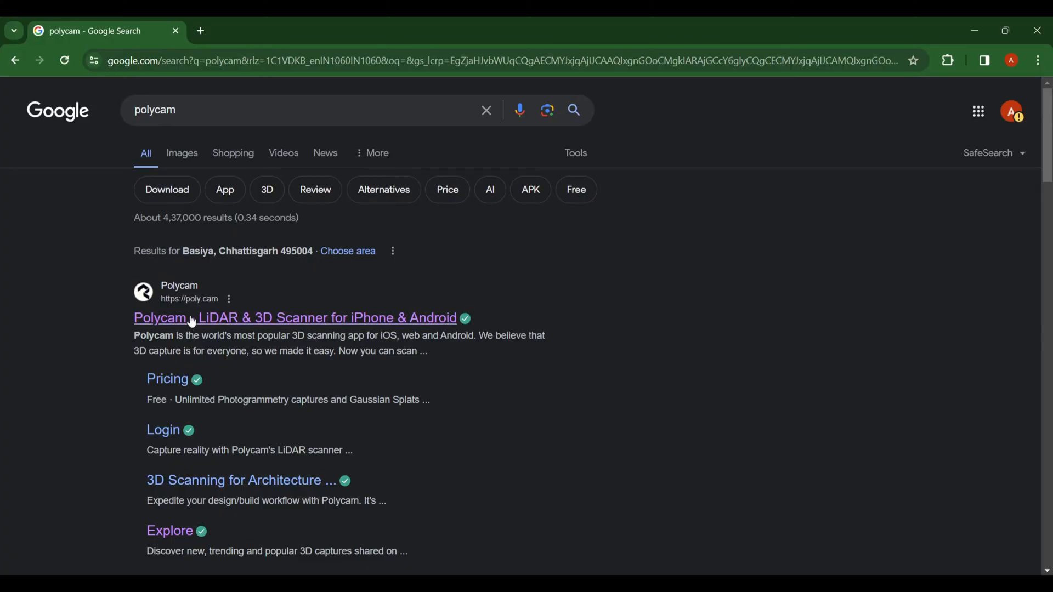
click(294, 318)
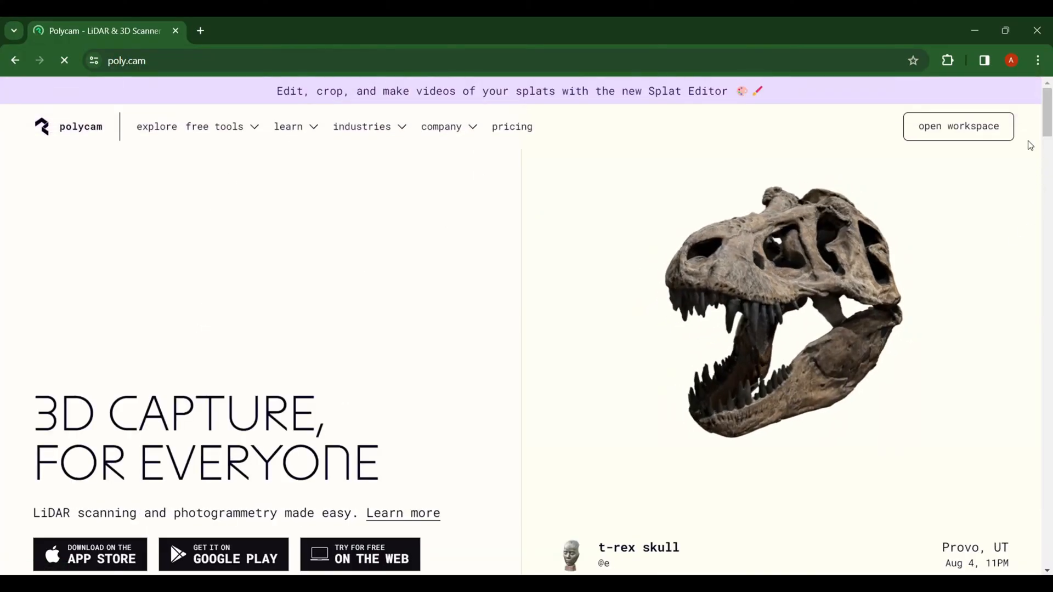
click(956, 126)
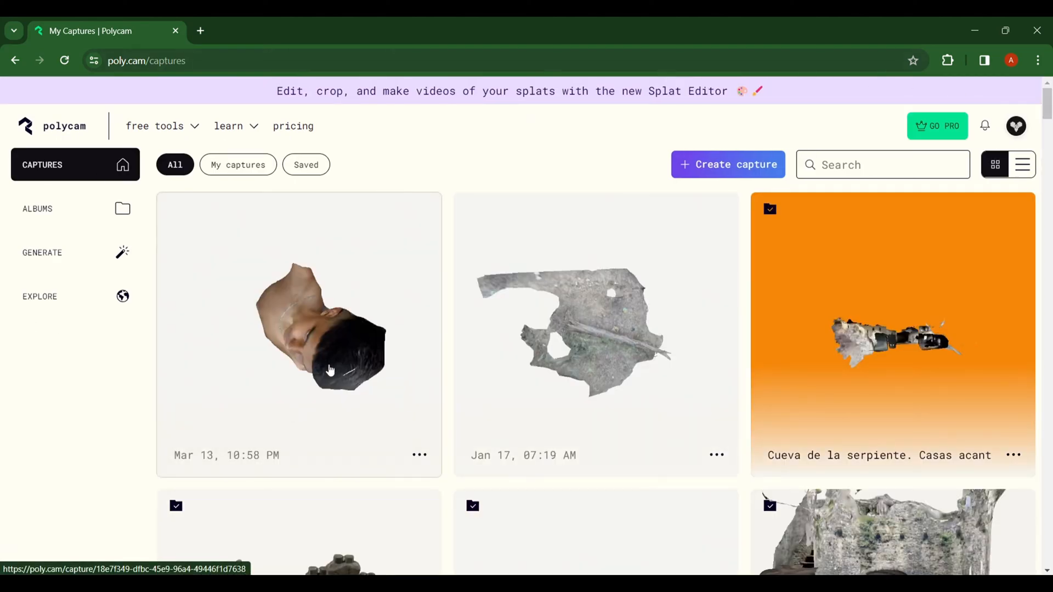
click(299, 333)
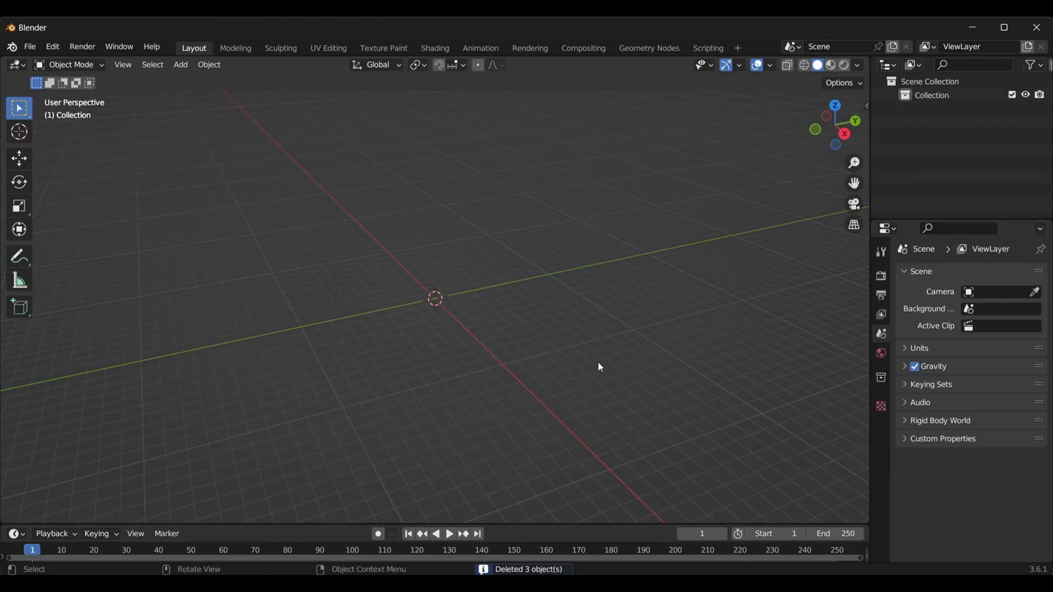
Step: Import the 3_13_2024 .glb face scan from Downloads as a glTF 2.0 mesh
click(29, 46)
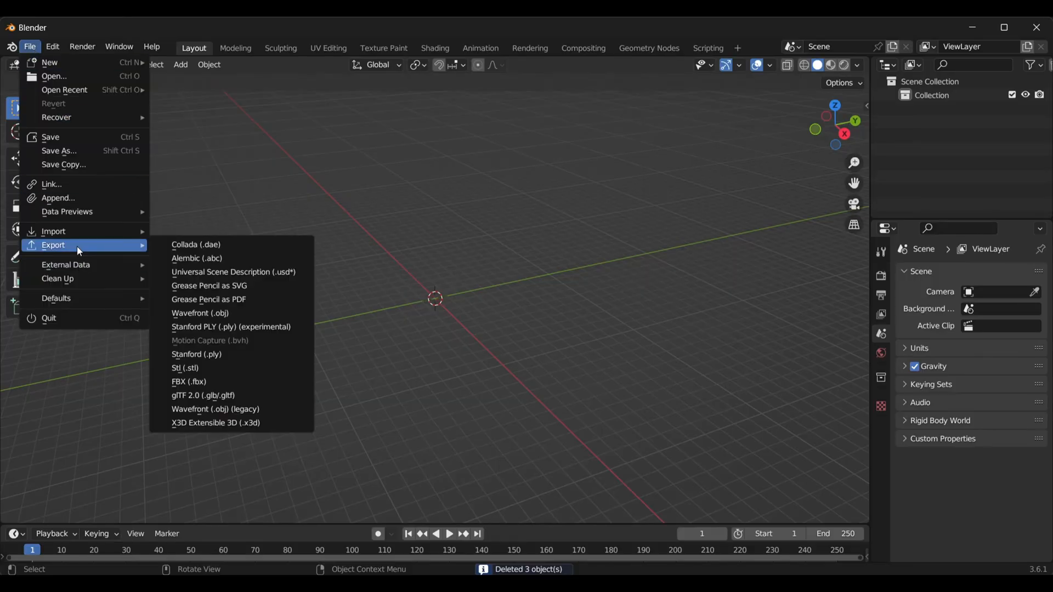
click(203, 396)
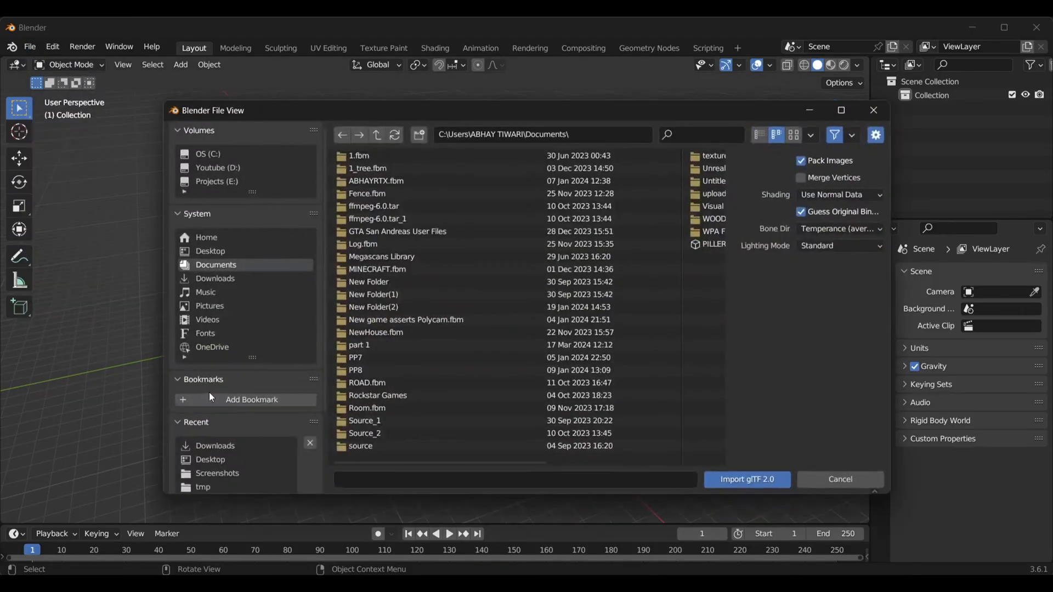
click(215, 278)
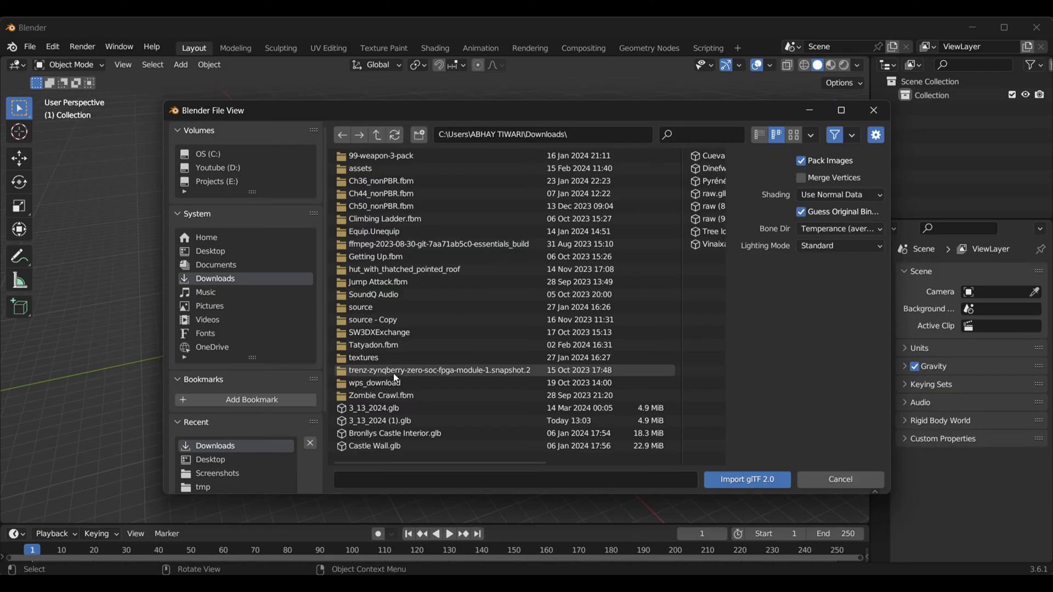
click(745, 480)
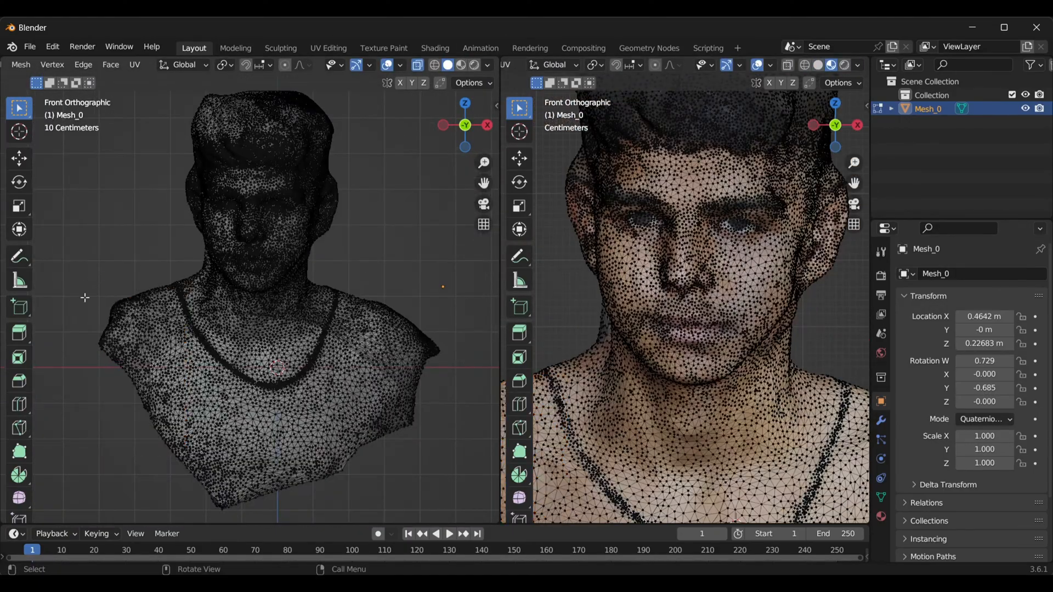
Step: Circle-select the back of the head from the side view and delete those vertices
click(133, 550)
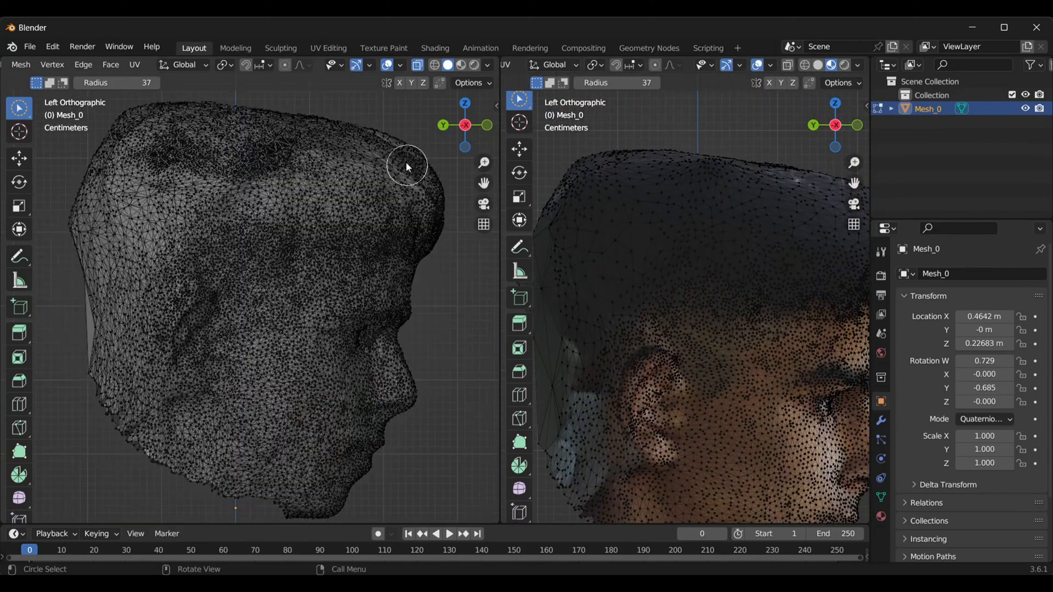
drag(406, 165, 155, 351)
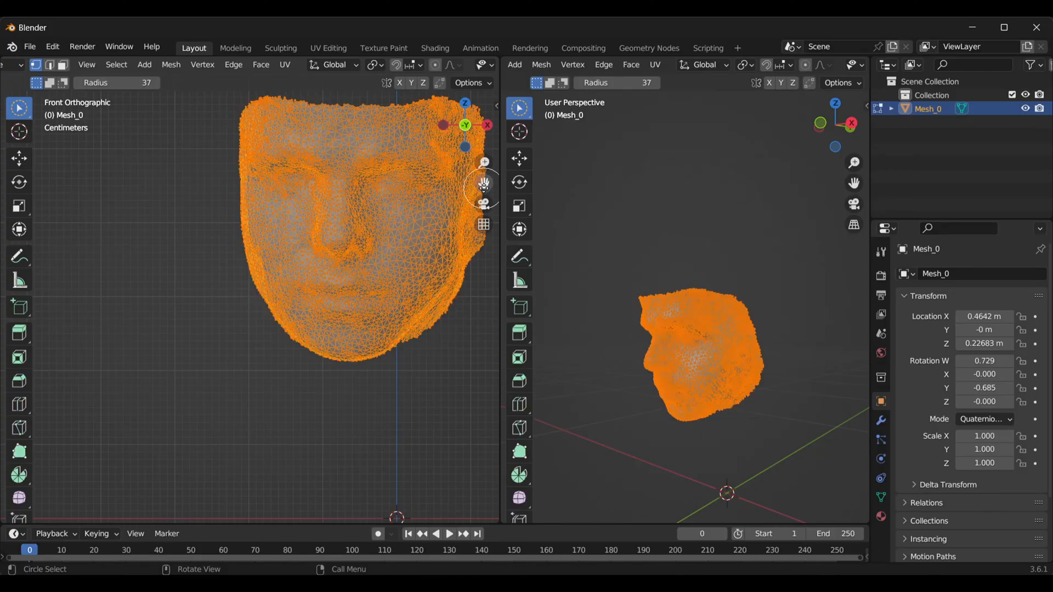
Step: Run Mesh Clean Up's Delete Loose and Degenerate Dissolve on the face mesh
click(171, 65)
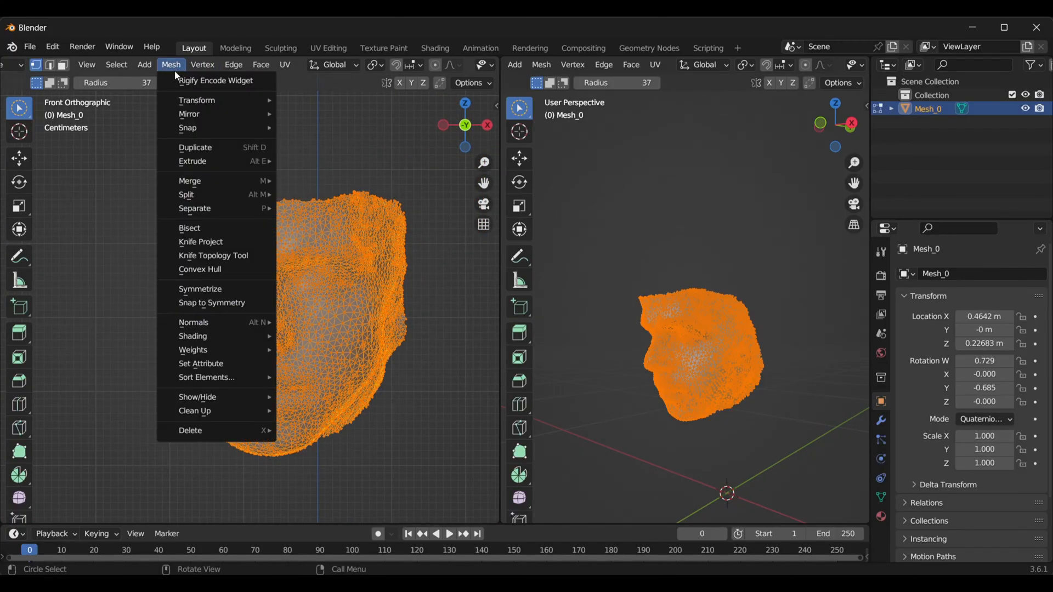
mouse_move(195, 410)
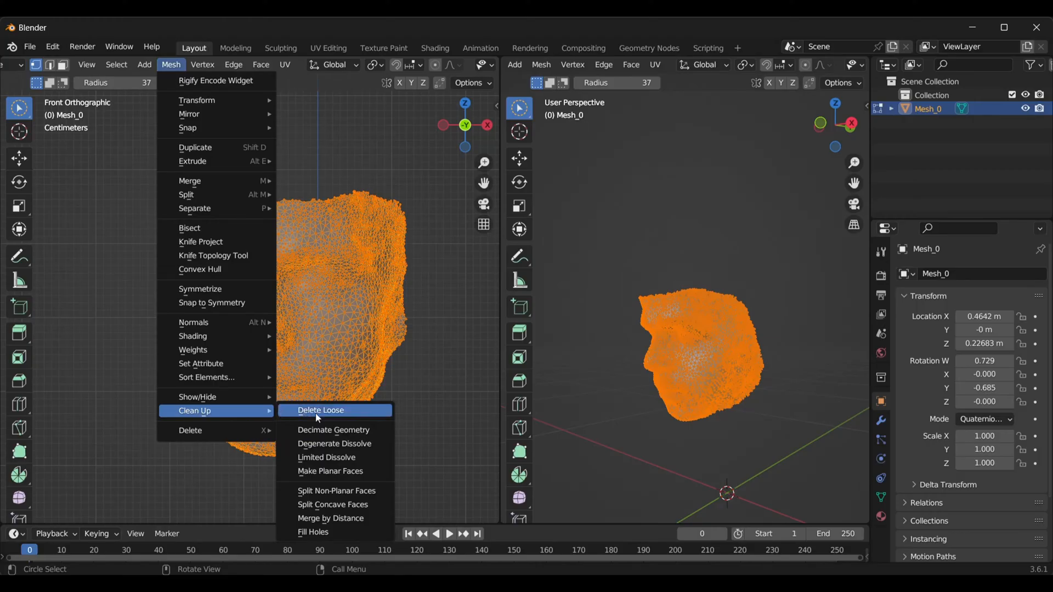
click(320, 409)
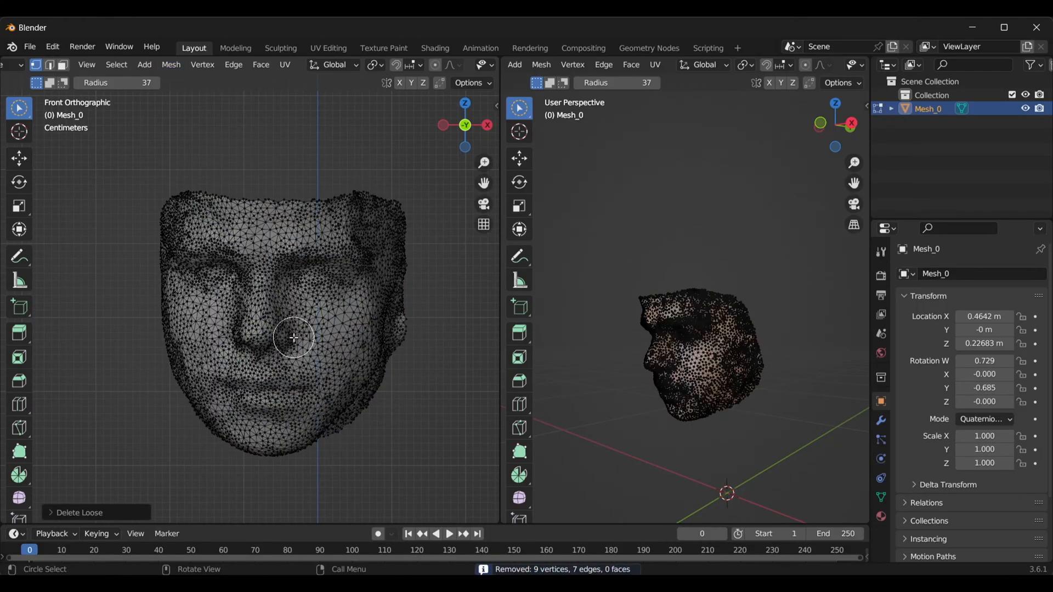
click(171, 65)
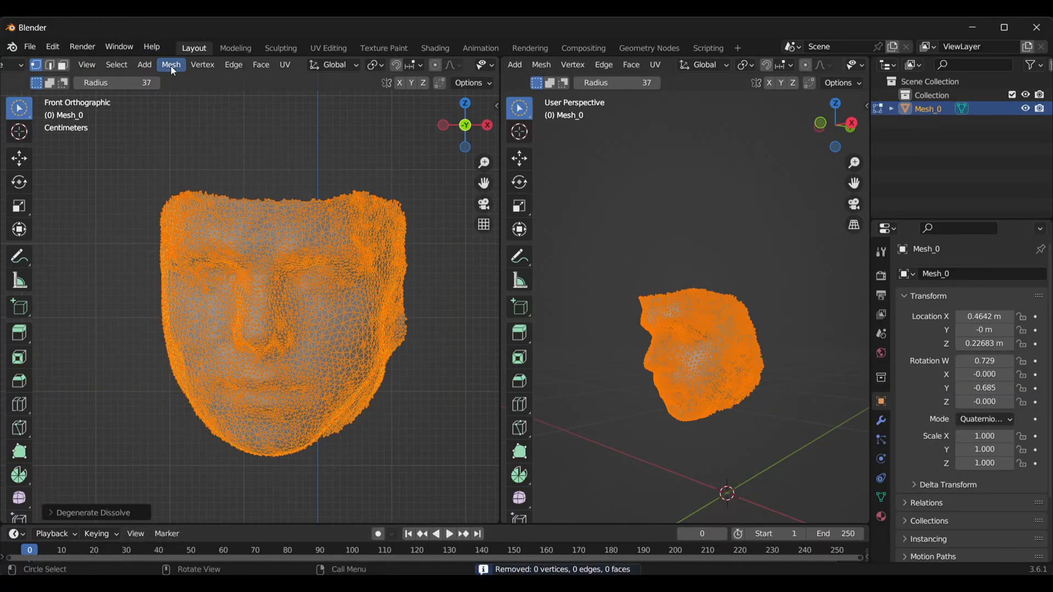
click(171, 64)
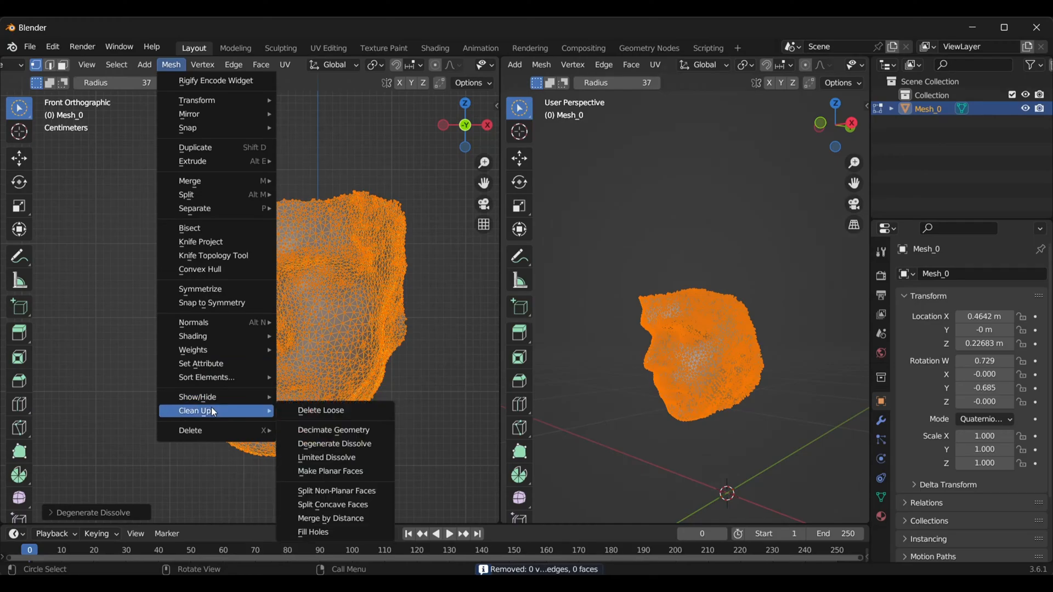
click(330, 517)
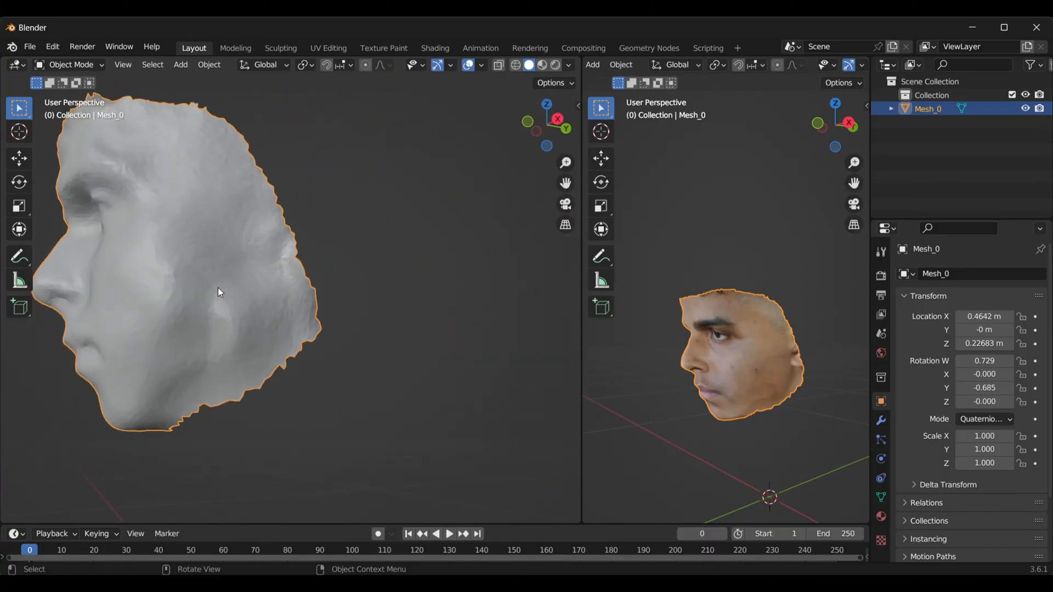
Step: Apply Shade Smooth to the face object in Object Mode
right_click(218, 292)
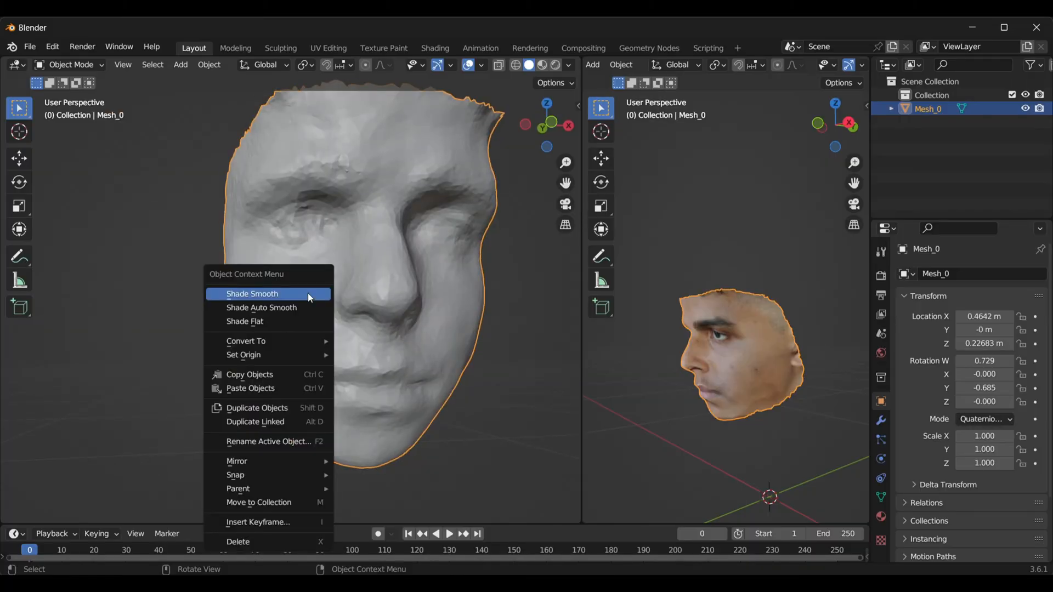
click(253, 294)
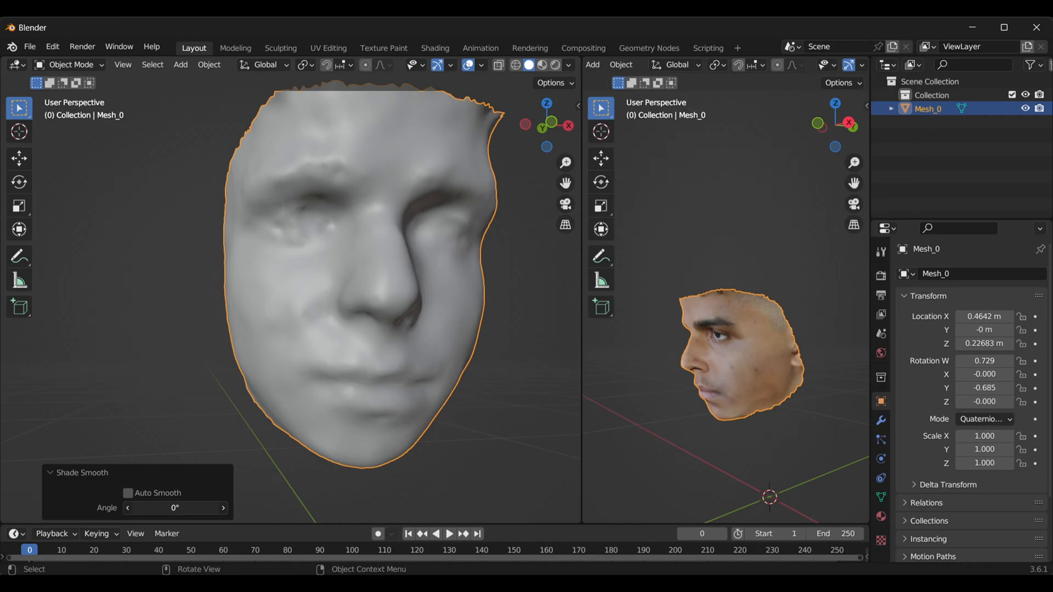
Step: Export as Metahuman.fbx on Desktop with Path Mode Copy, visible objects only and Bake Animation off
click(30, 46)
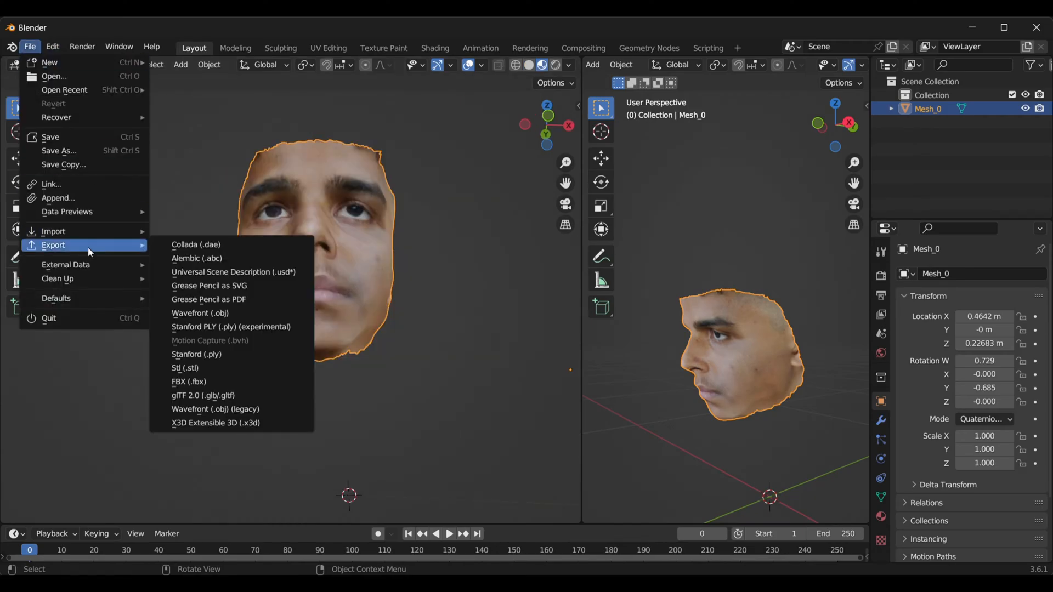
click(190, 384)
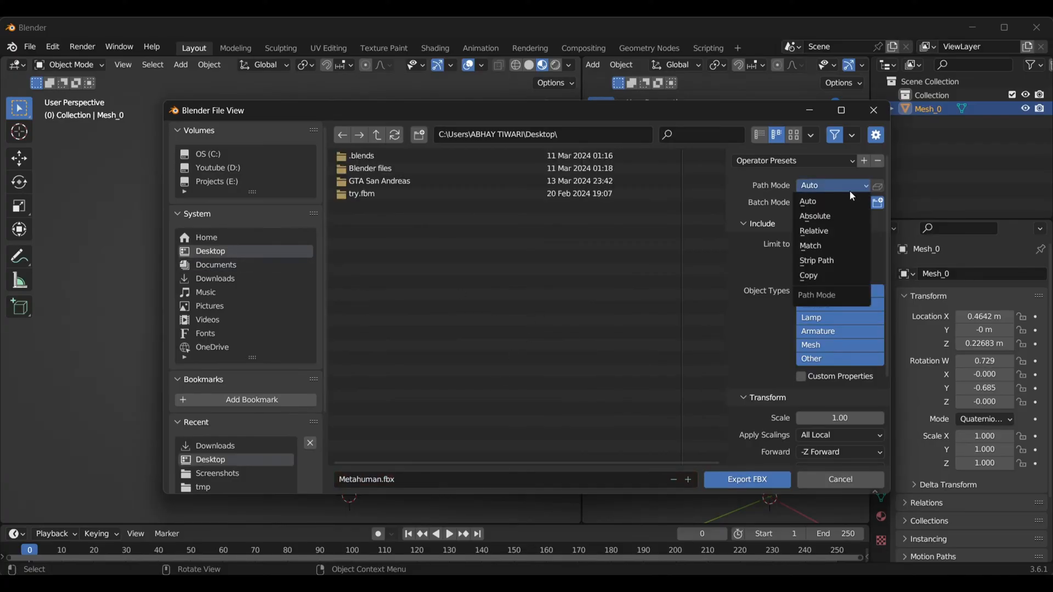
click(809, 276)
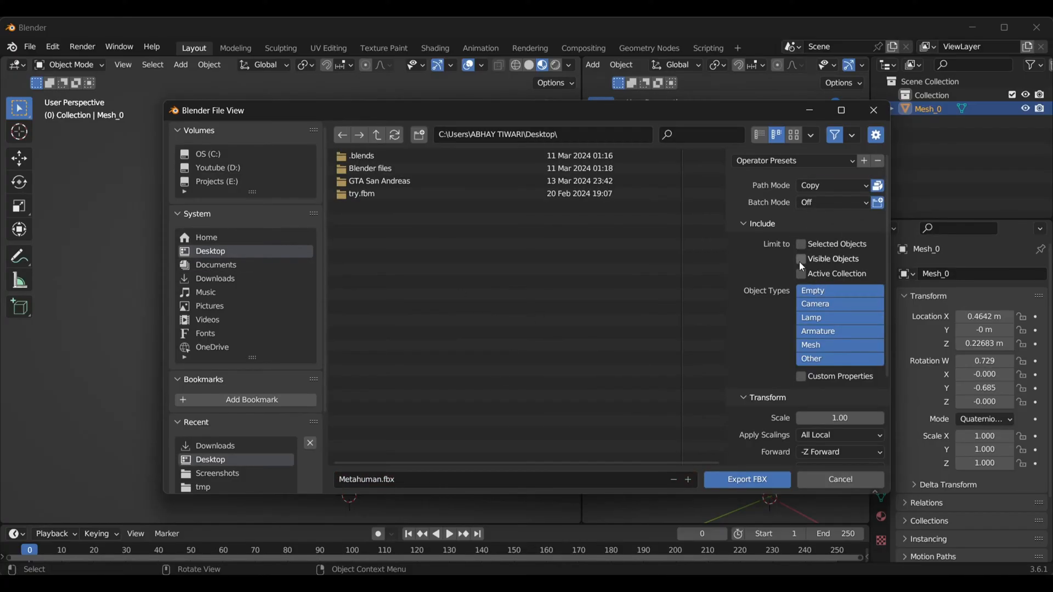
click(801, 244)
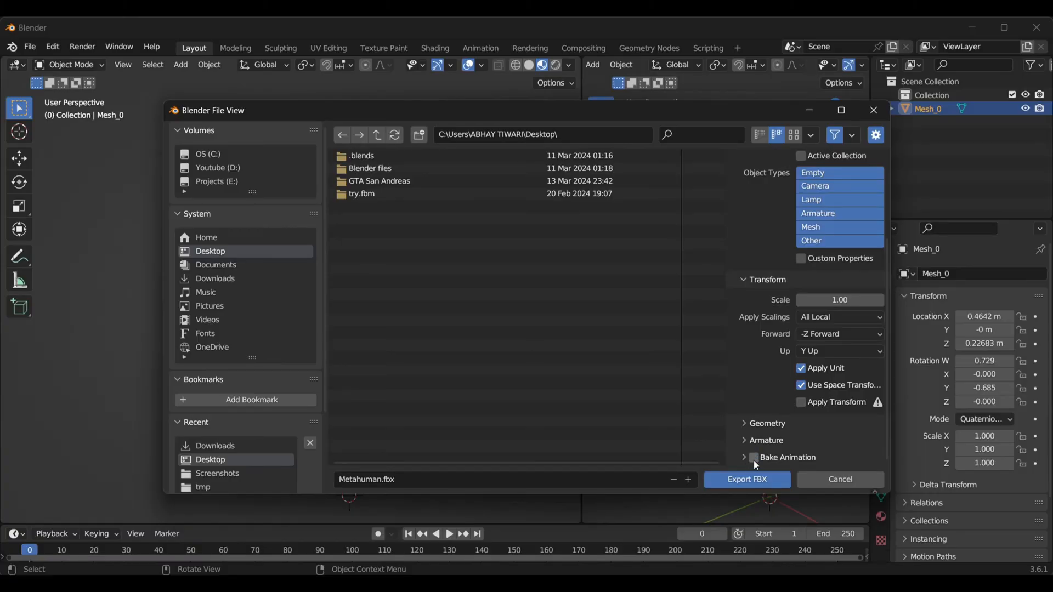
click(764, 439)
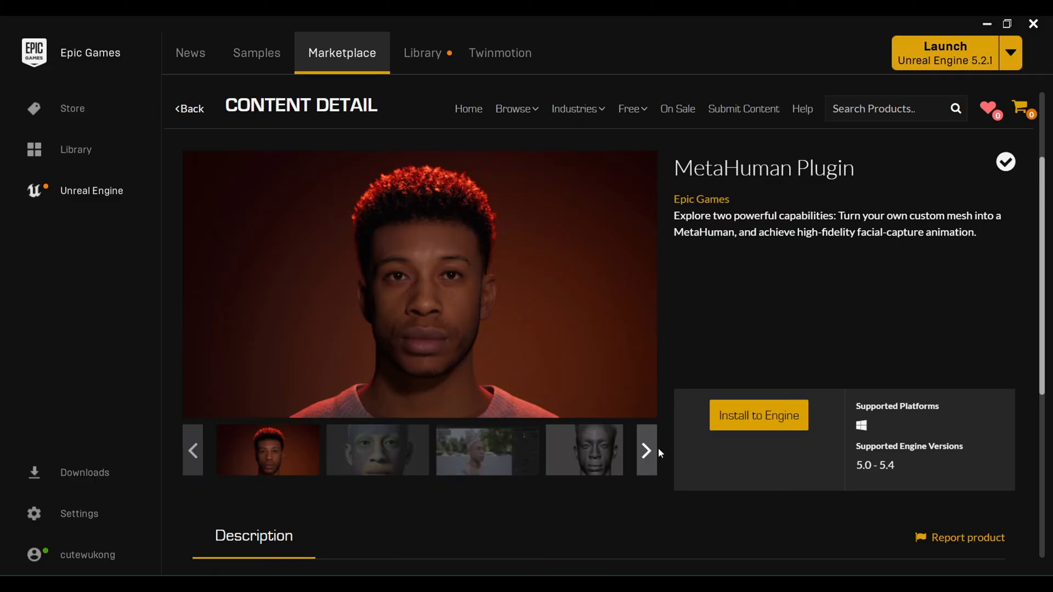
Step: Browse the next preview screenshots in the MetaHuman Plugin gallery
click(645, 449)
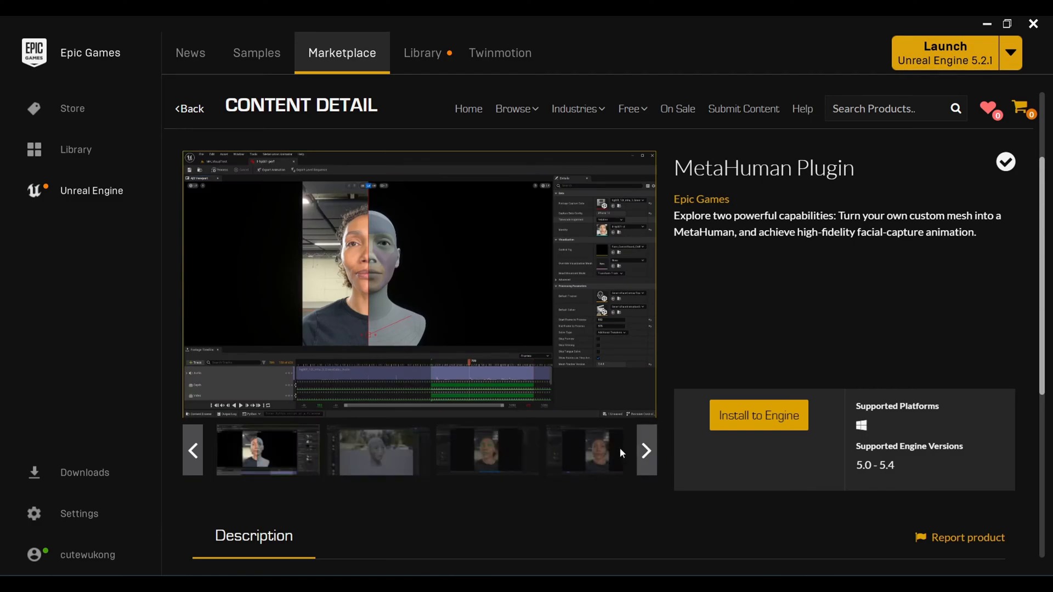
click(944, 53)
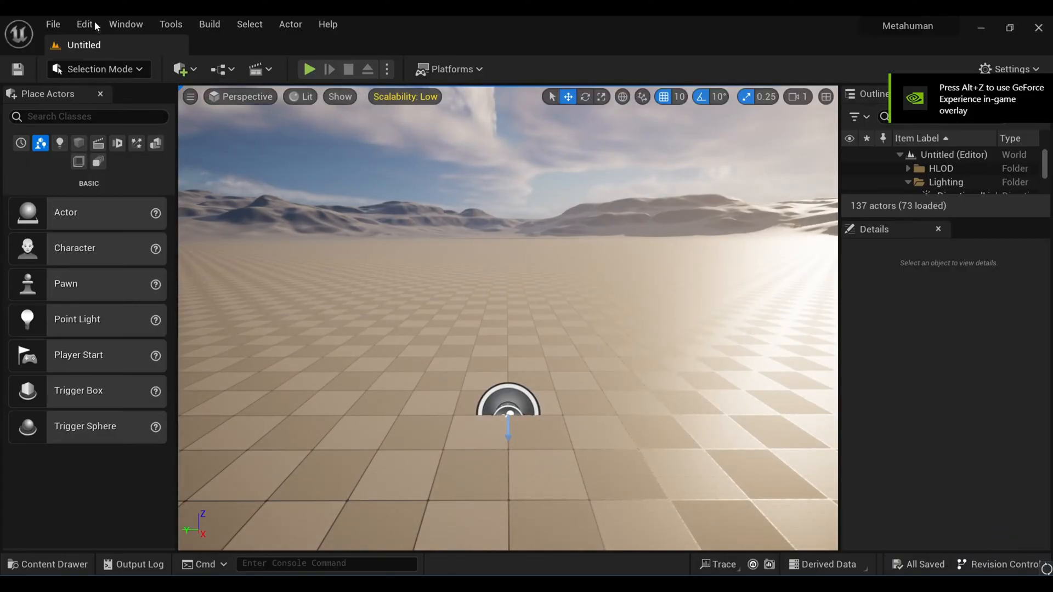
Step: Search 'meta' in the Edit > Plugins manager to find the MetaHuman plugins
click(84, 24)
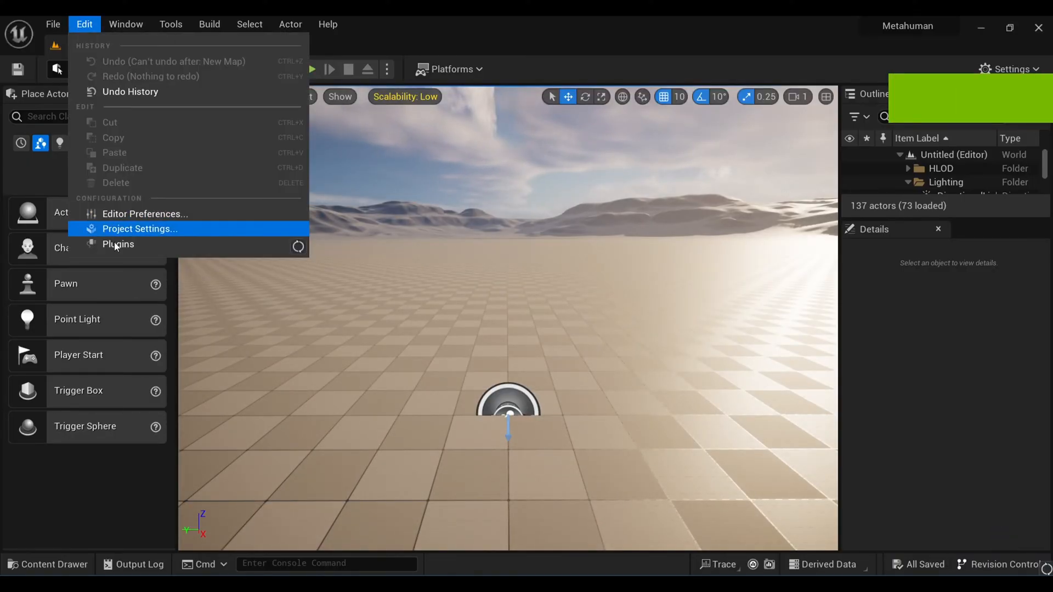
click(118, 244)
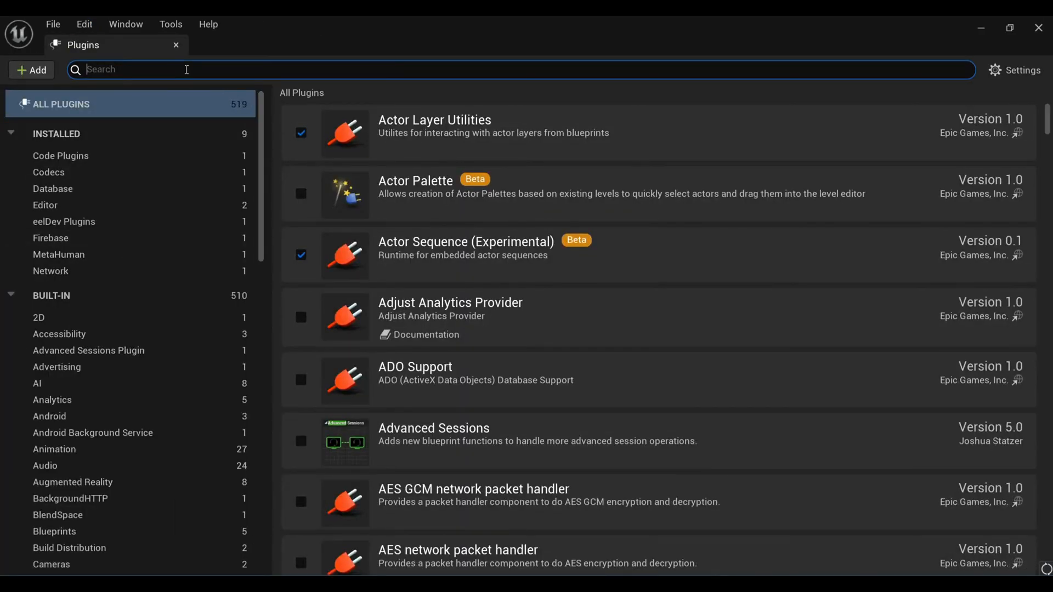
text(meta)
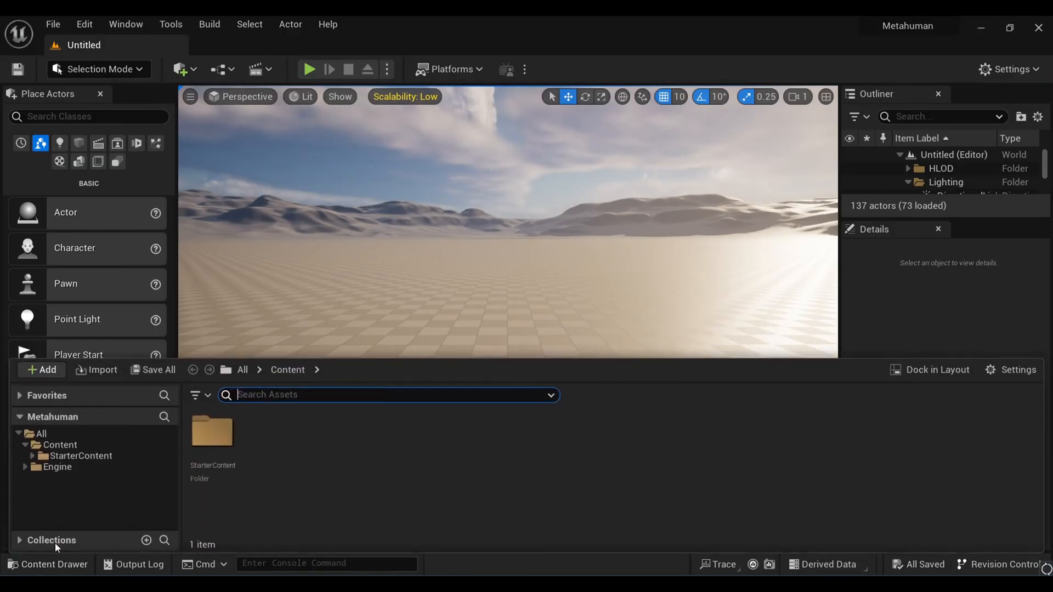
Step: Create the 3D_Scane folder and import the face FBX into it with default options
click(41, 369)
text(3D_Scane)
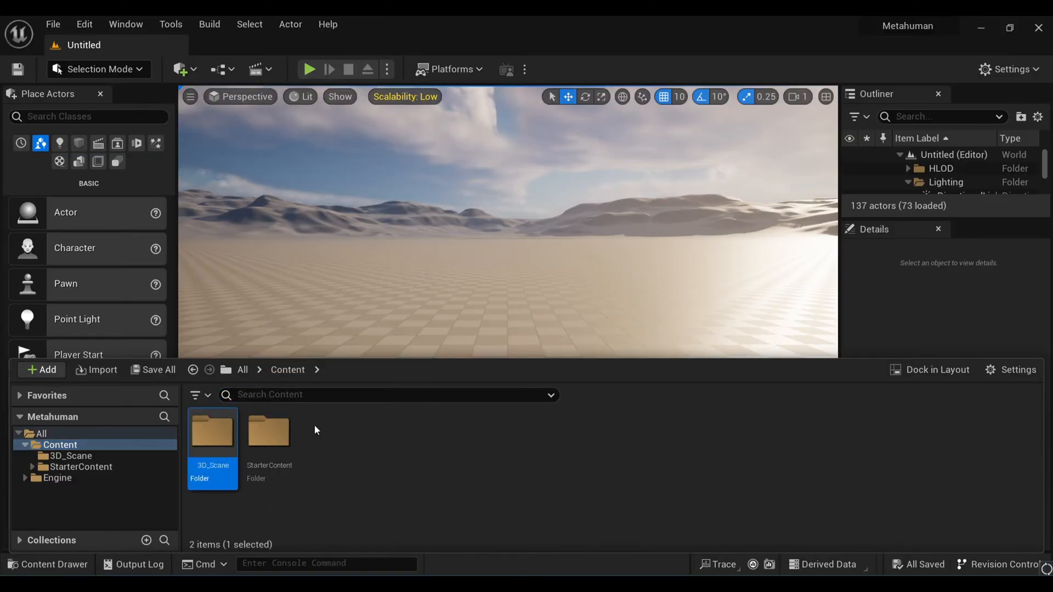
double_click(212, 435)
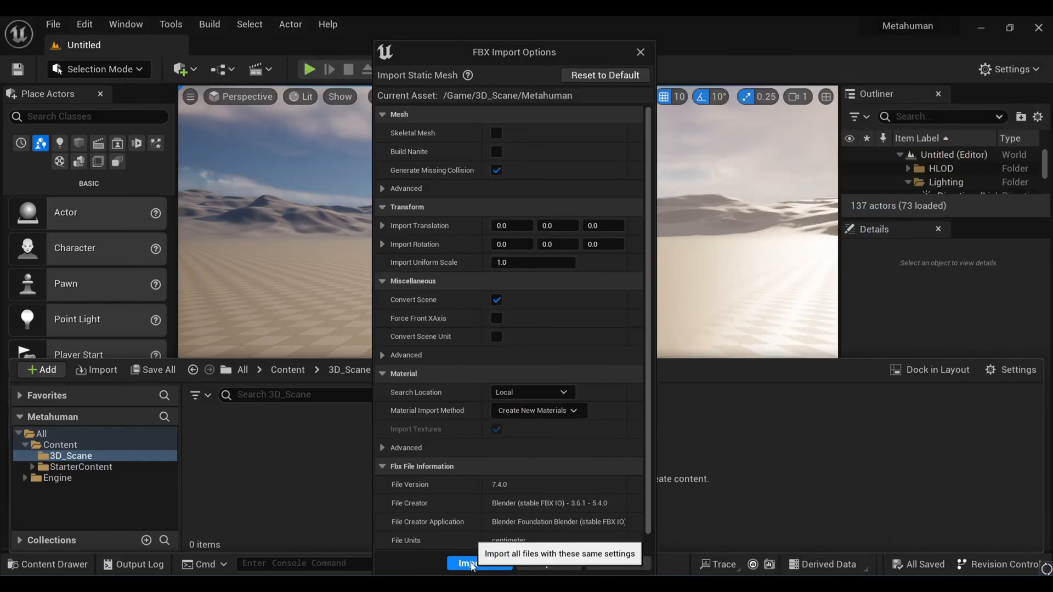
click(468, 562)
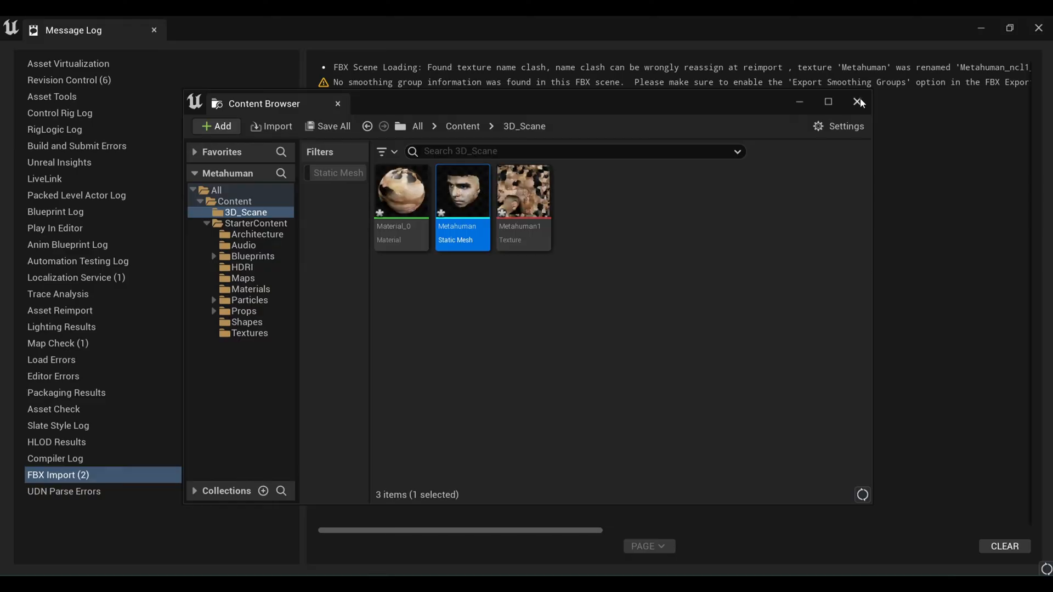
click(860, 103)
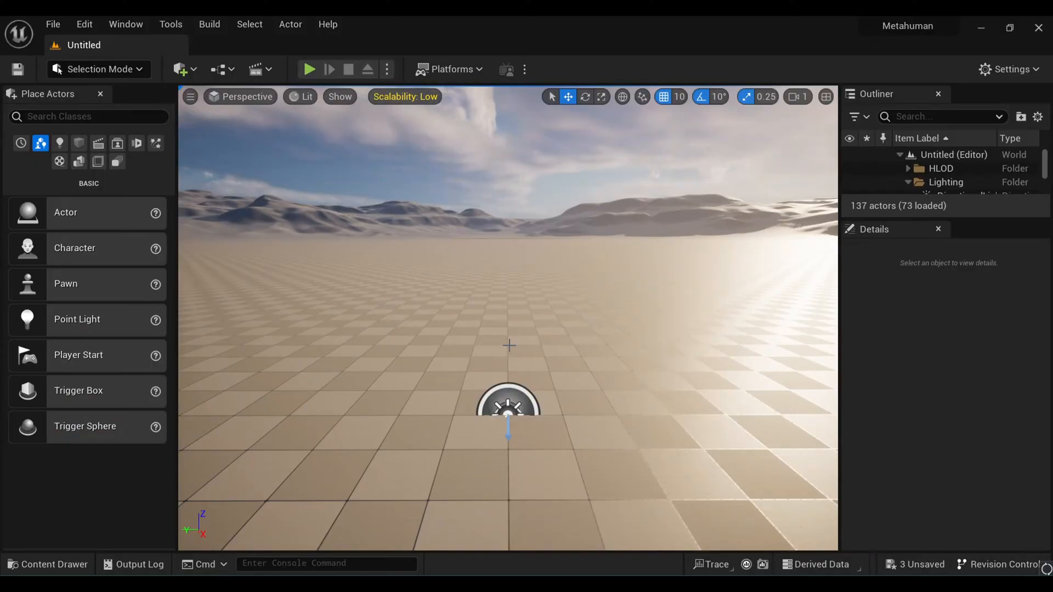
Step: Place the scanned face mesh in the level and enlarge it to 8.5 scale
click(47, 567)
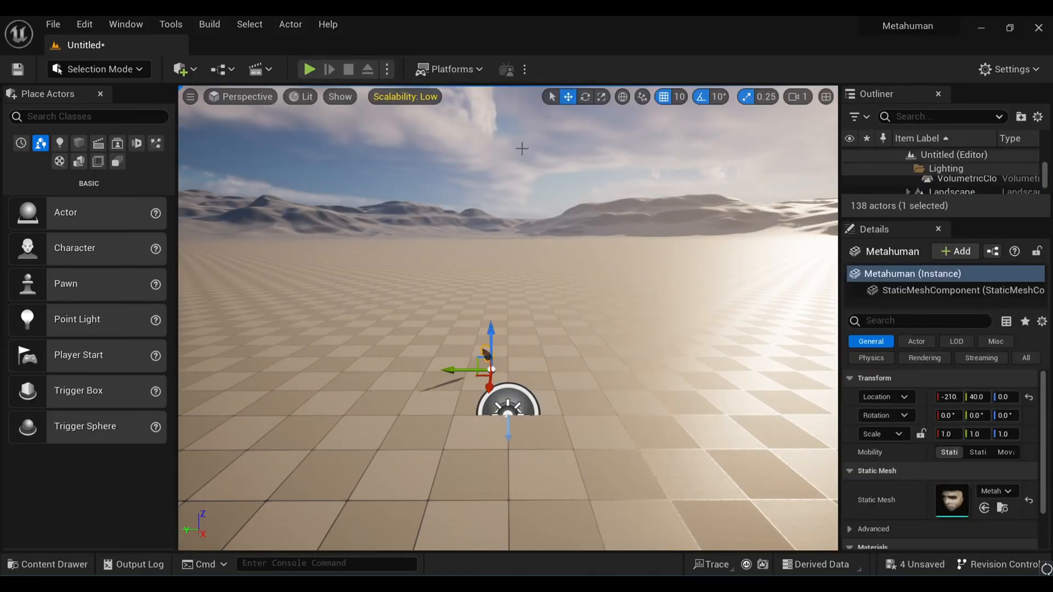
click(603, 97)
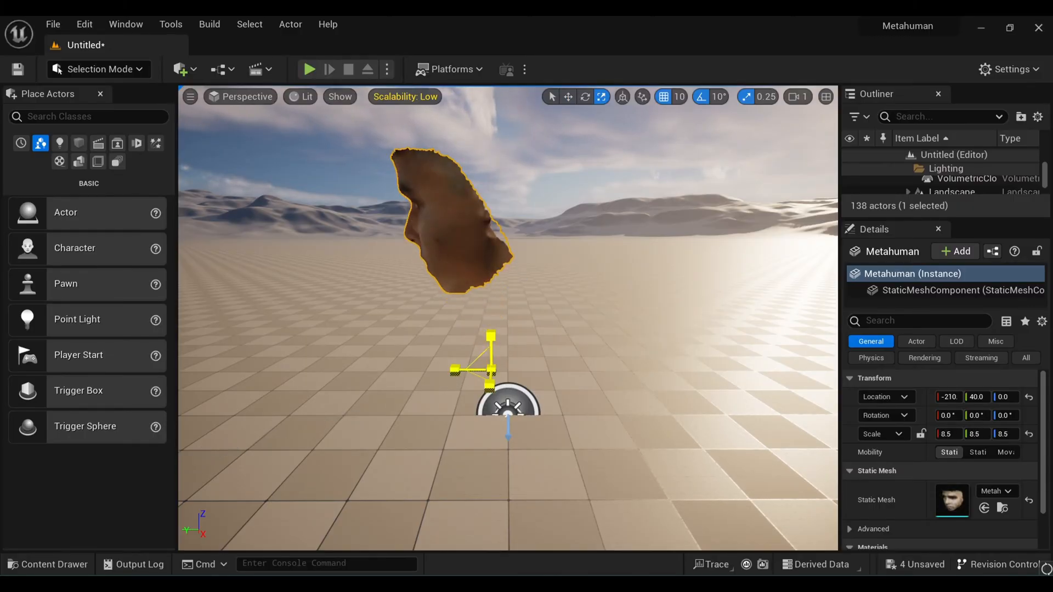
click(567, 97)
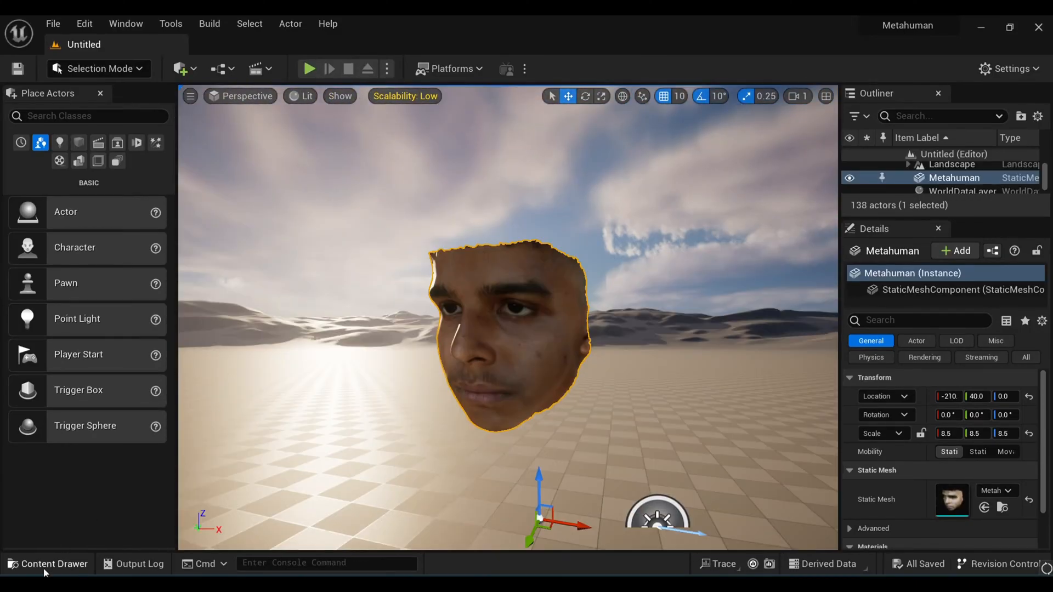
click(48, 563)
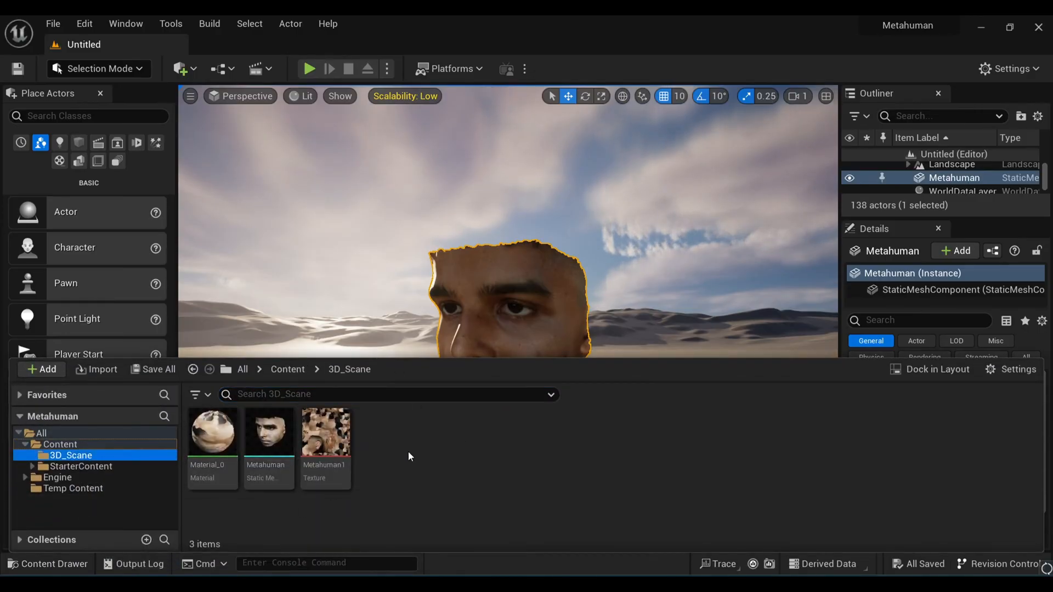
Step: Create a MetaHuman Identity asset in 3D_Scane, save it and load NewMetaHumanIdentity for editing
click(41, 369)
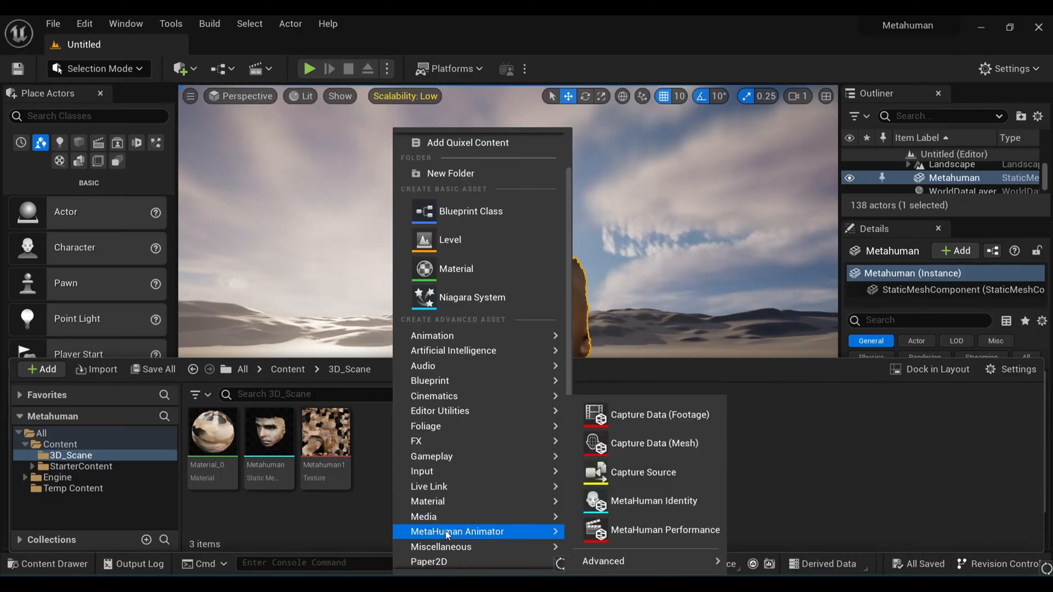
click(659, 500)
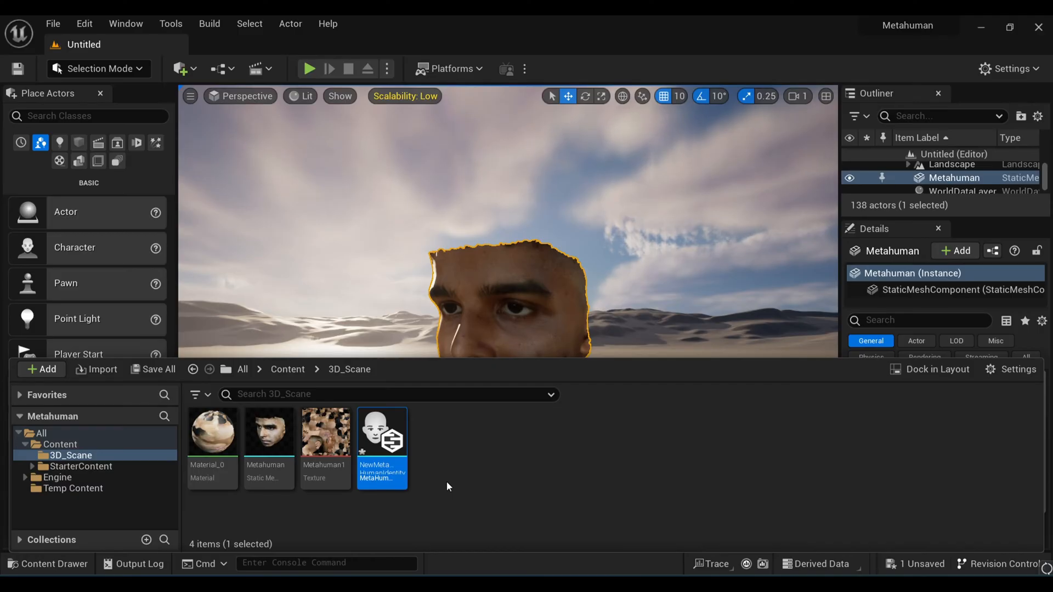
click(157, 368)
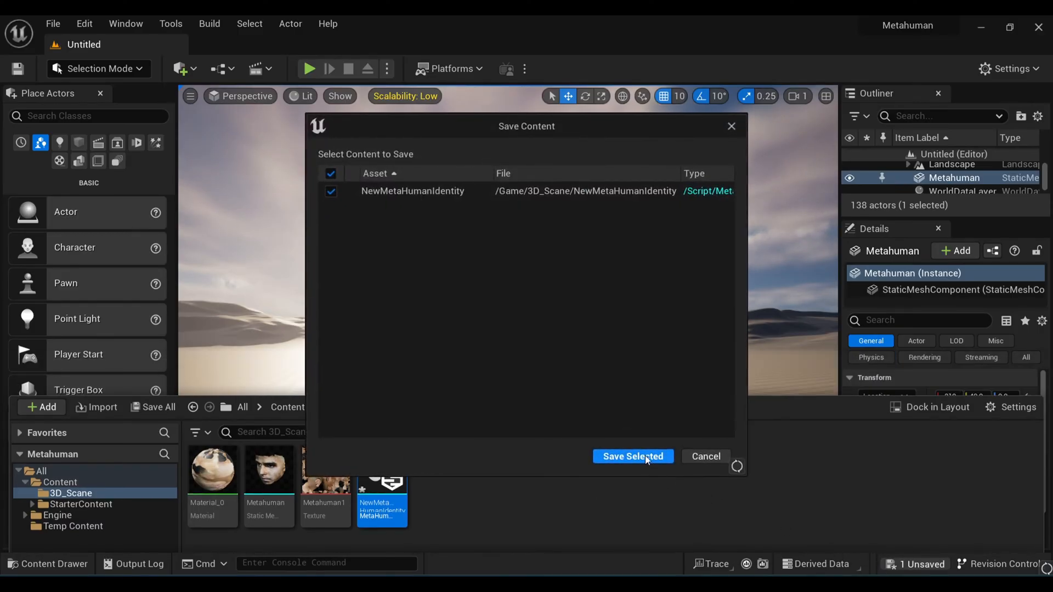
click(631, 456)
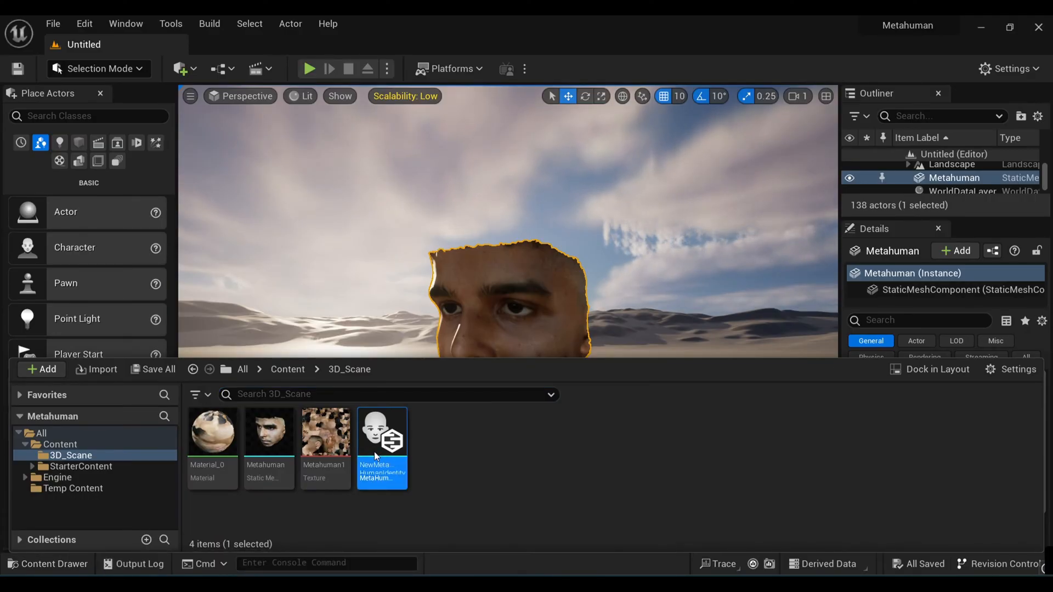
double_click(381, 434)
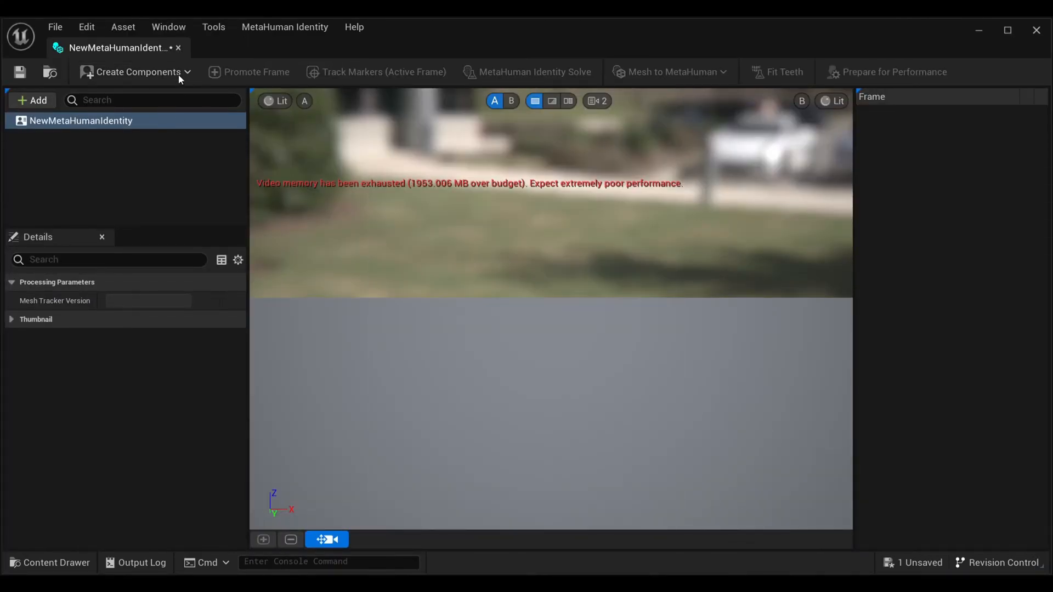
Step: Create the face components from the Metahuman mesh and save the identity and capture assets
click(134, 72)
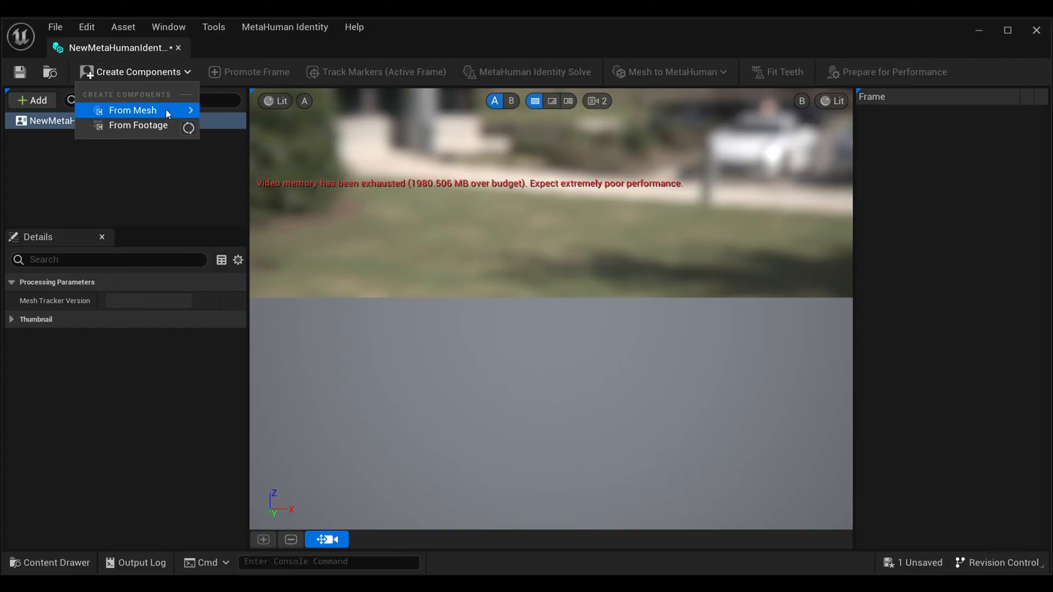
text(metahuma)
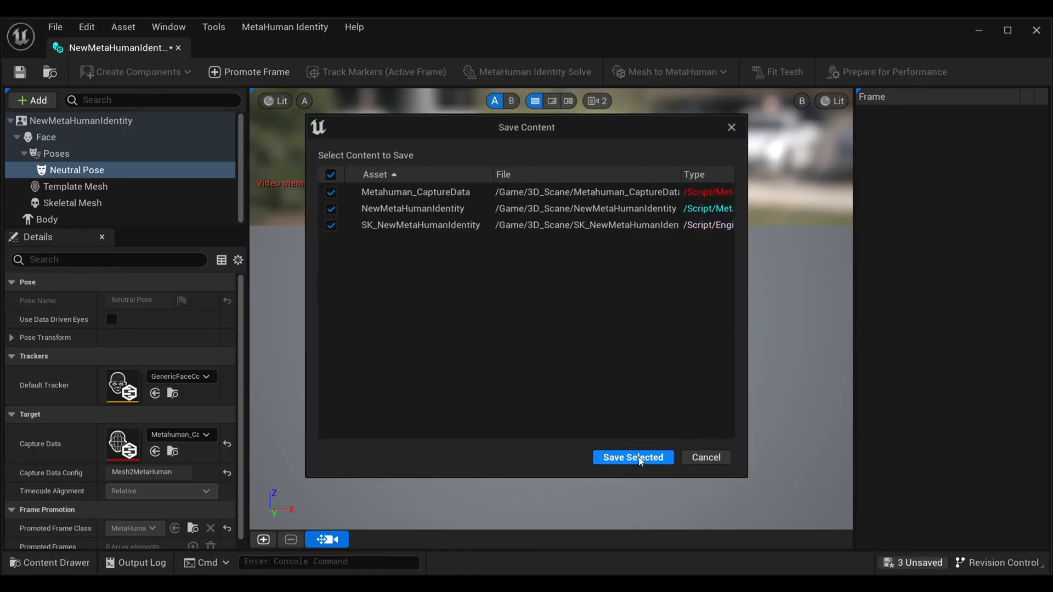
click(632, 458)
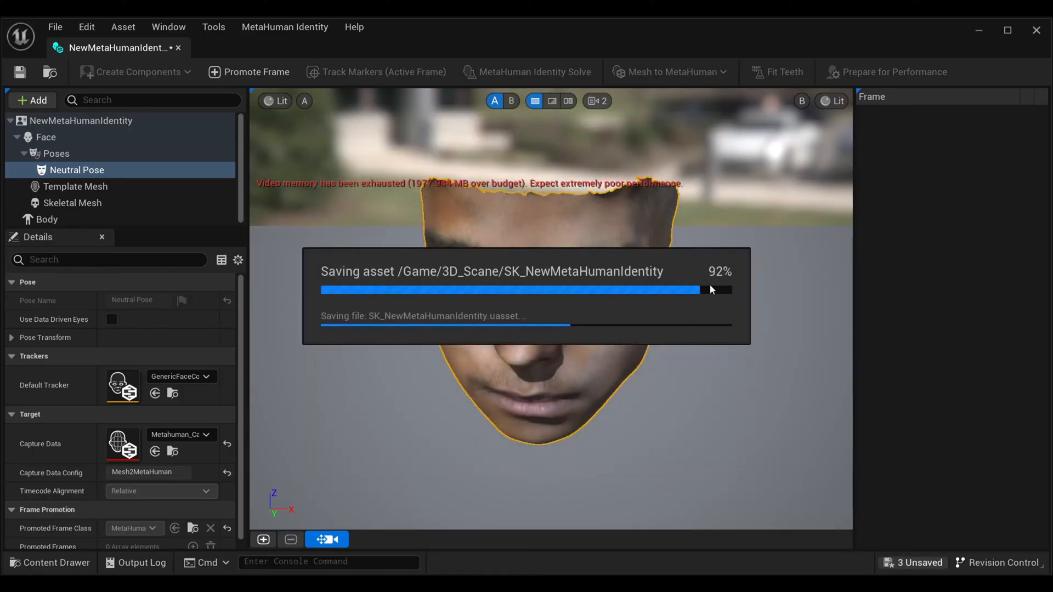
Step: View the face Unlit from the front, choose the first body type and return to Neutral Pose
click(277, 101)
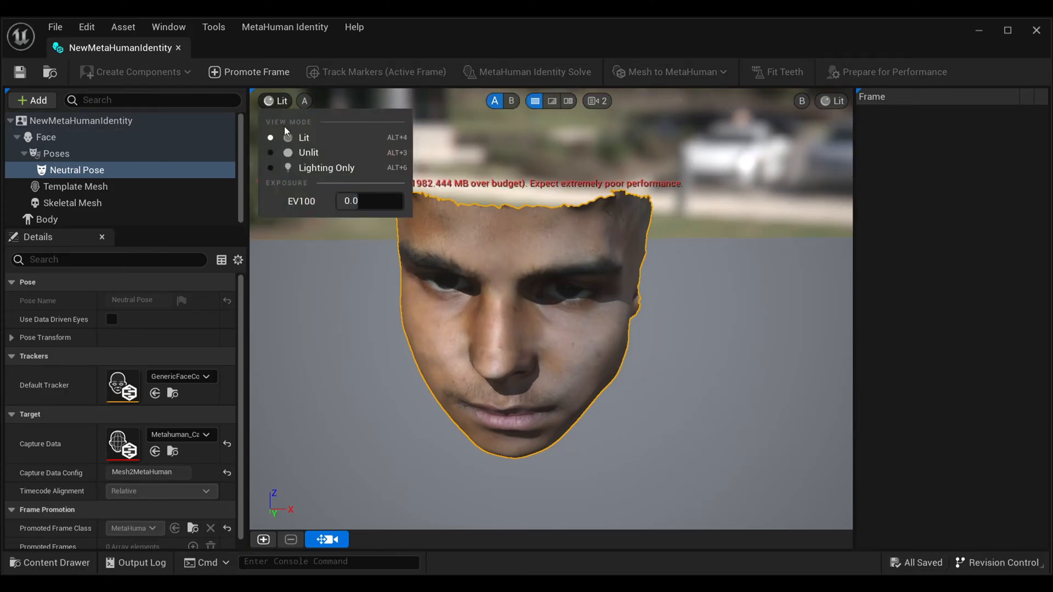
click(308, 153)
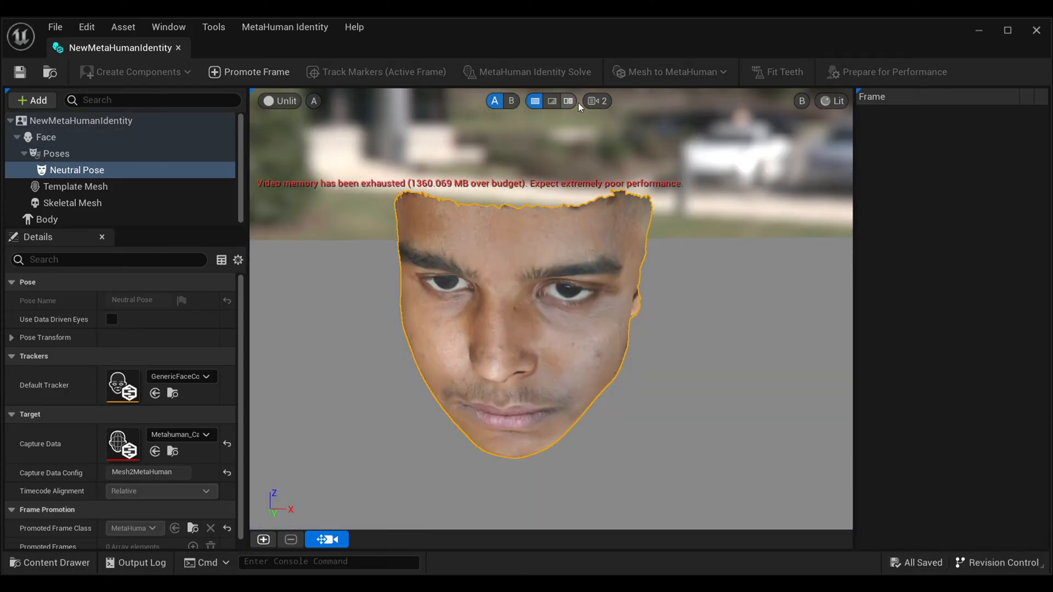
click(594, 100)
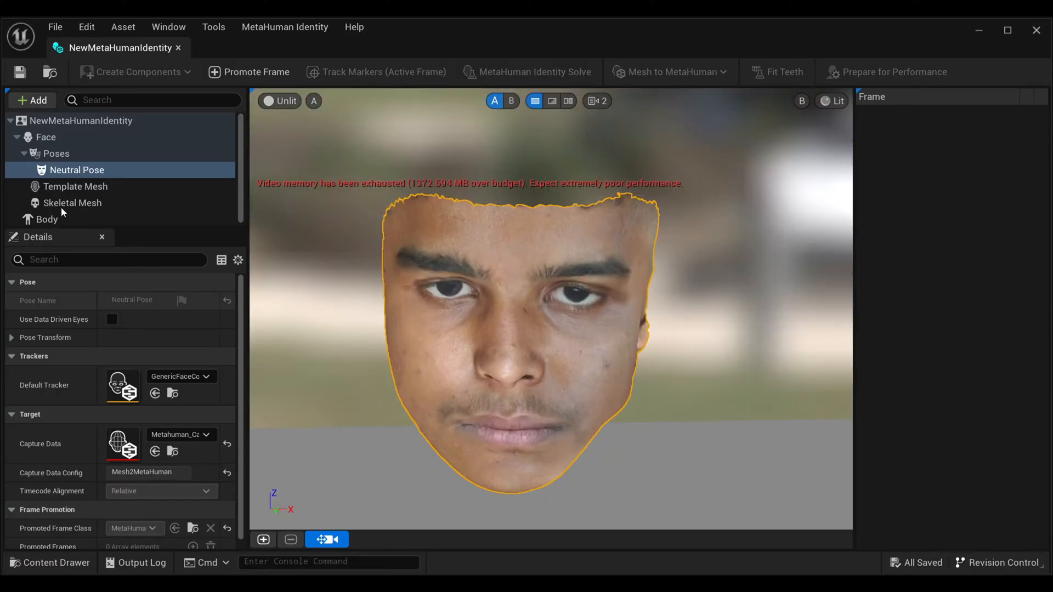
click(47, 219)
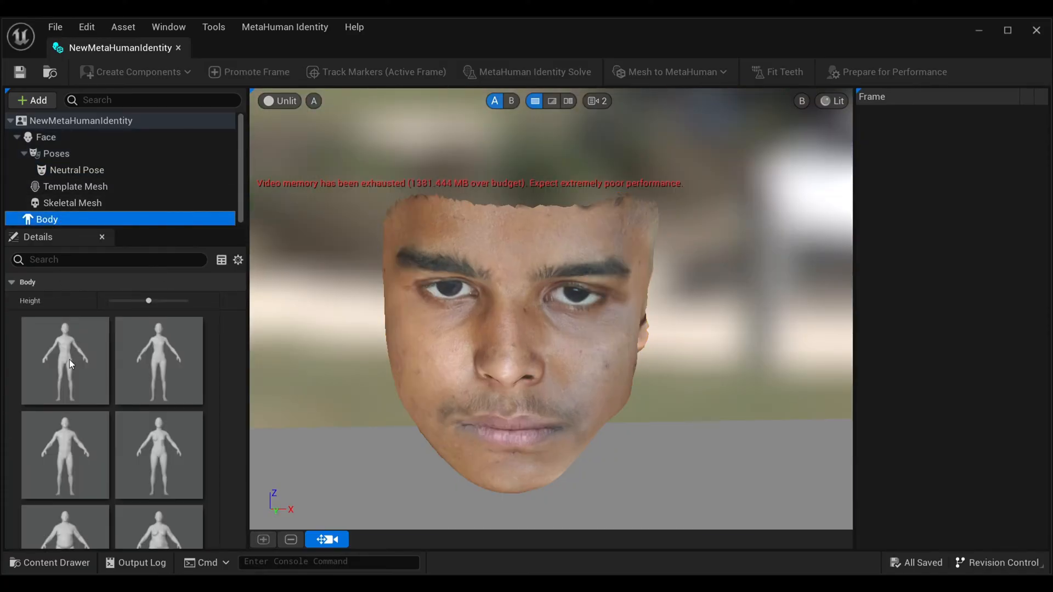
click(65, 360)
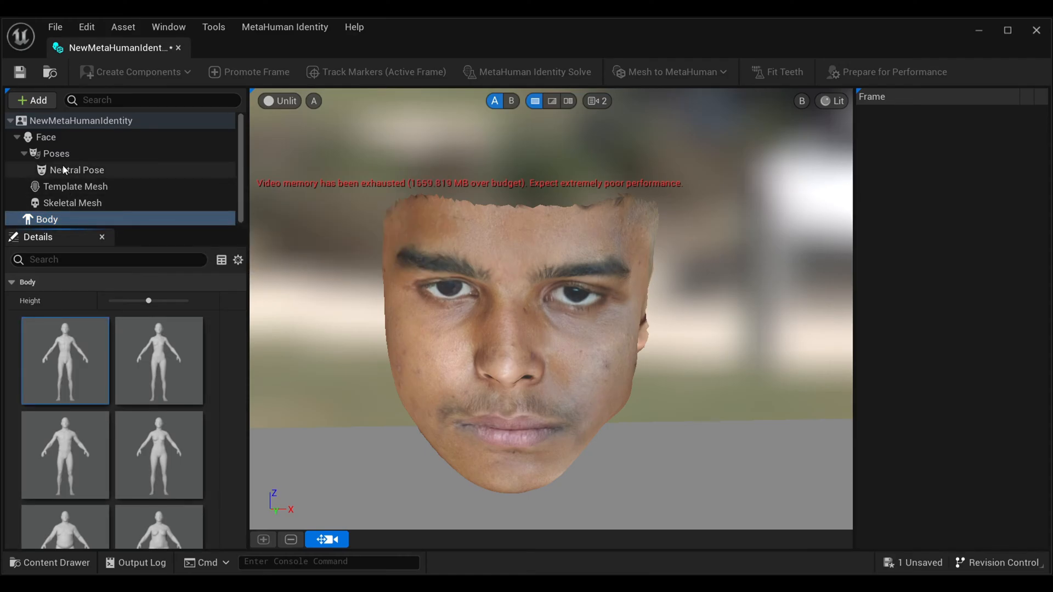
click(76, 170)
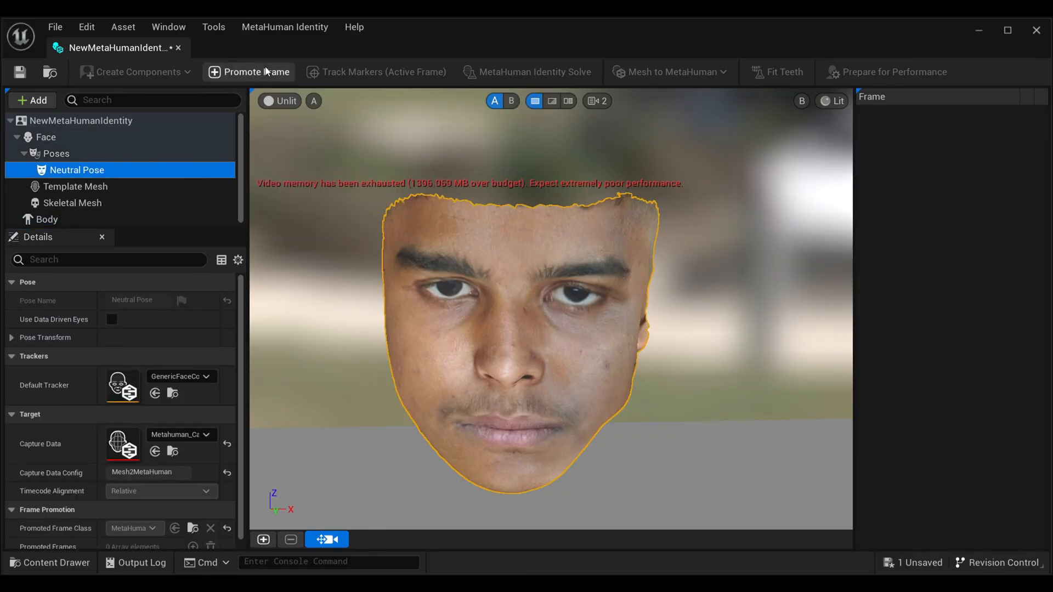
Step: Promote the current face view as the front frame and track its facial landmark markers
click(256, 72)
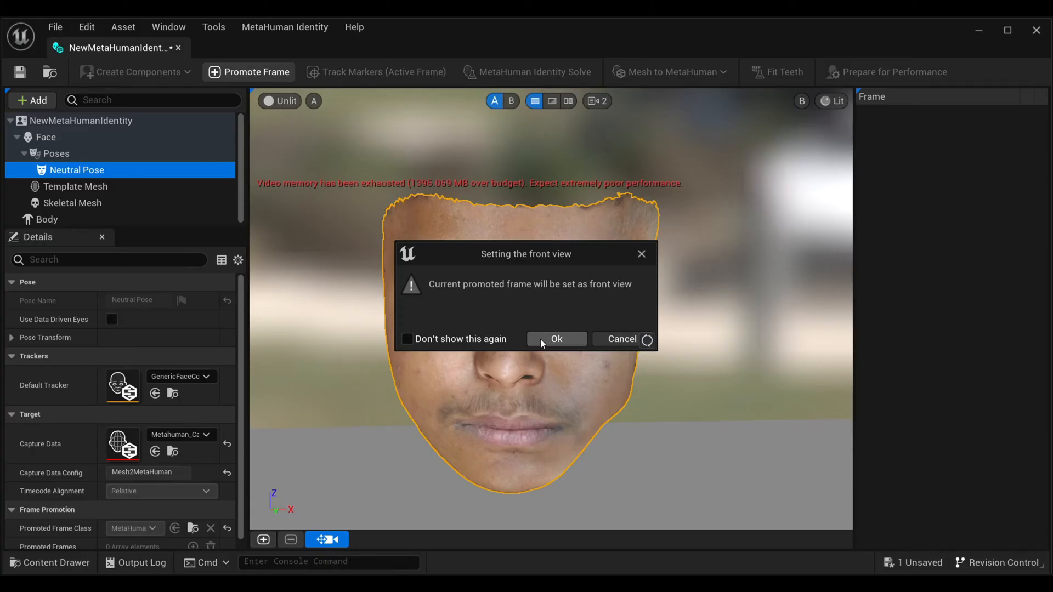
click(556, 339)
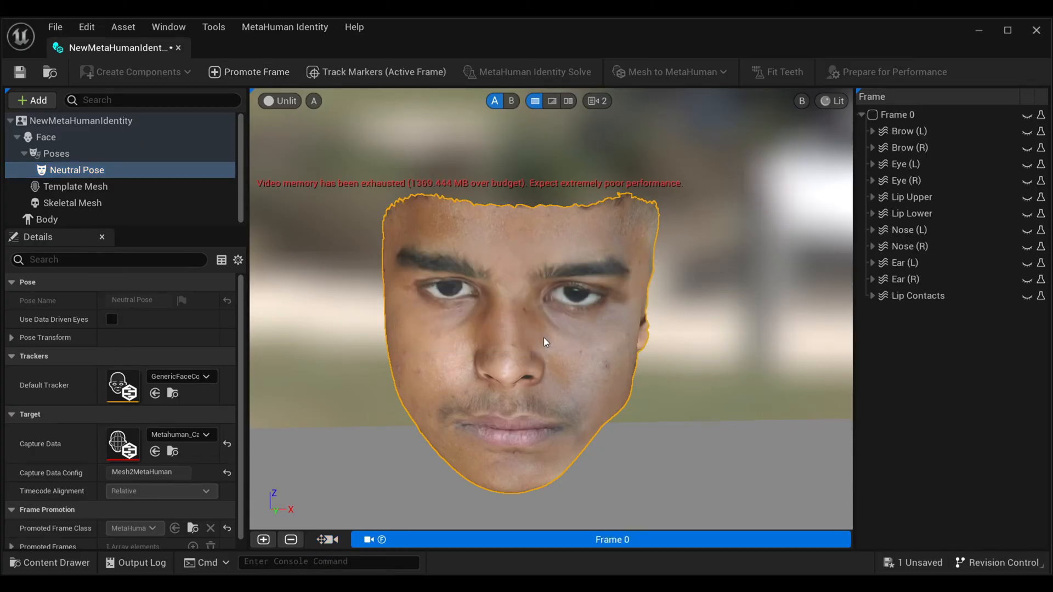
mouse_move(376, 72)
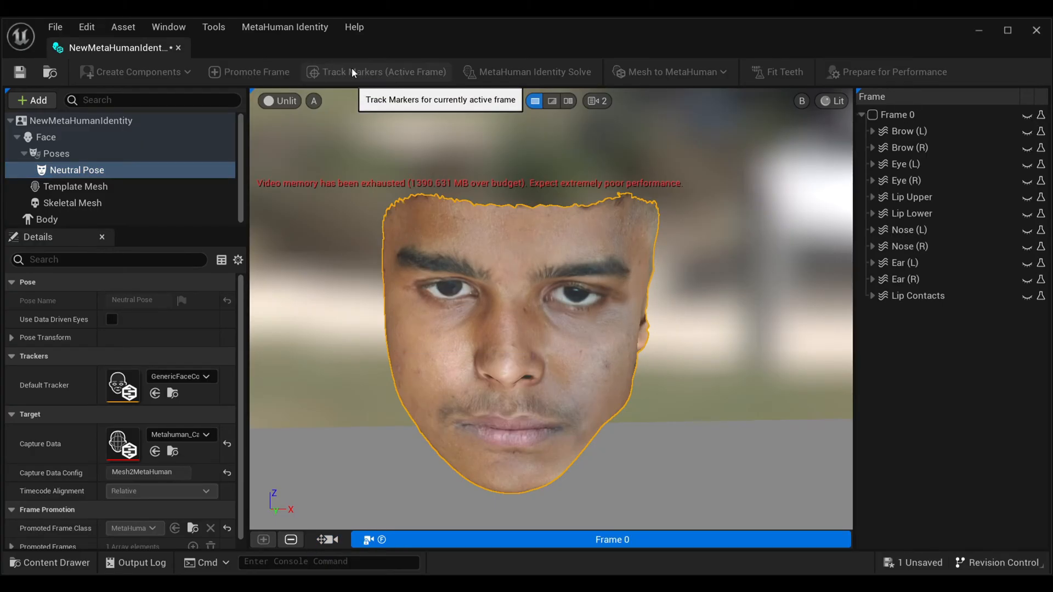
click(377, 72)
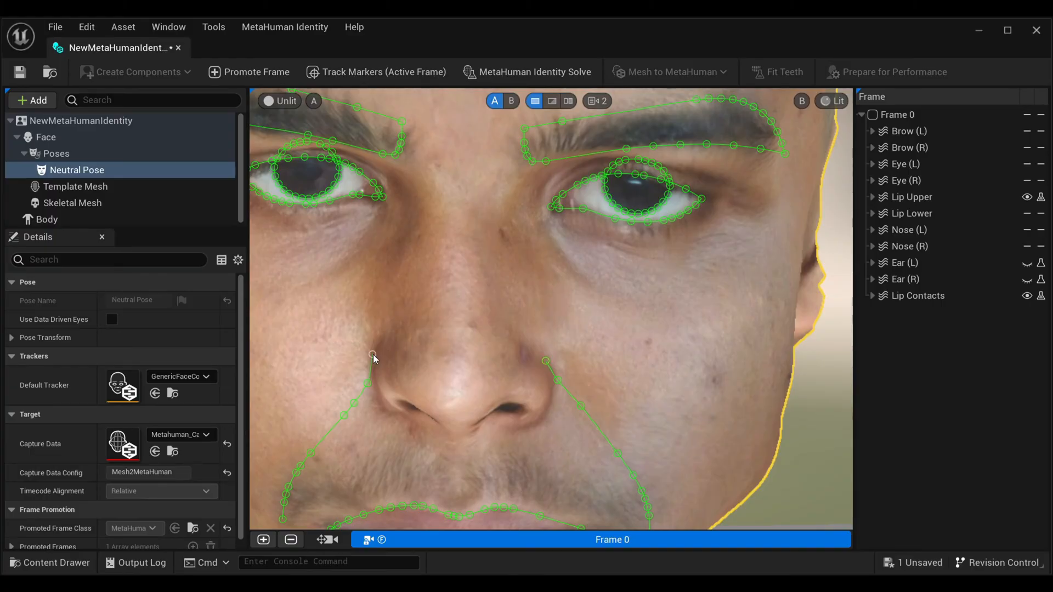
mouse_move(373, 358)
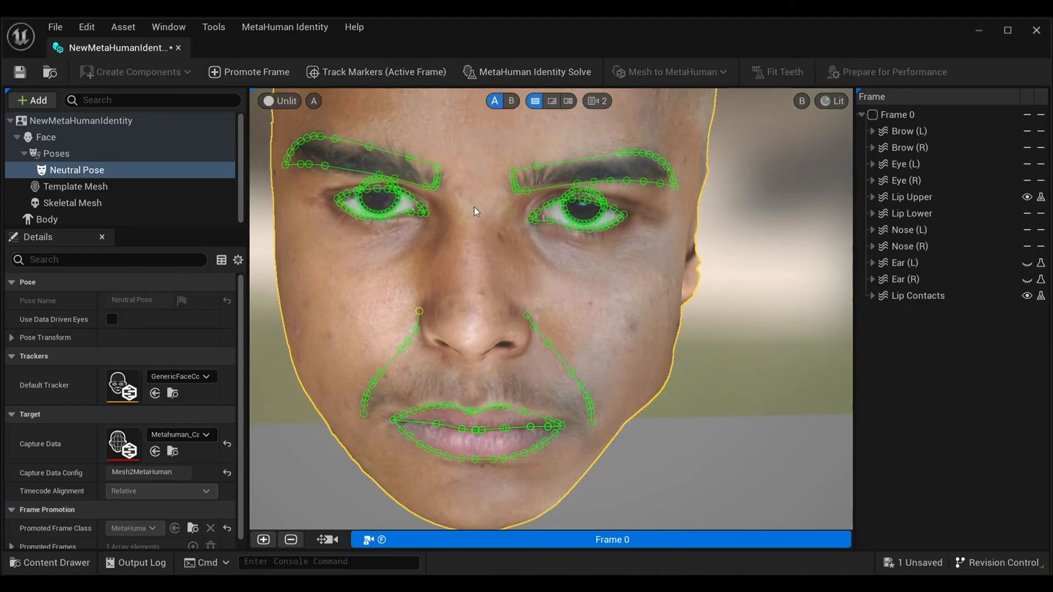
mouse_move(534, 72)
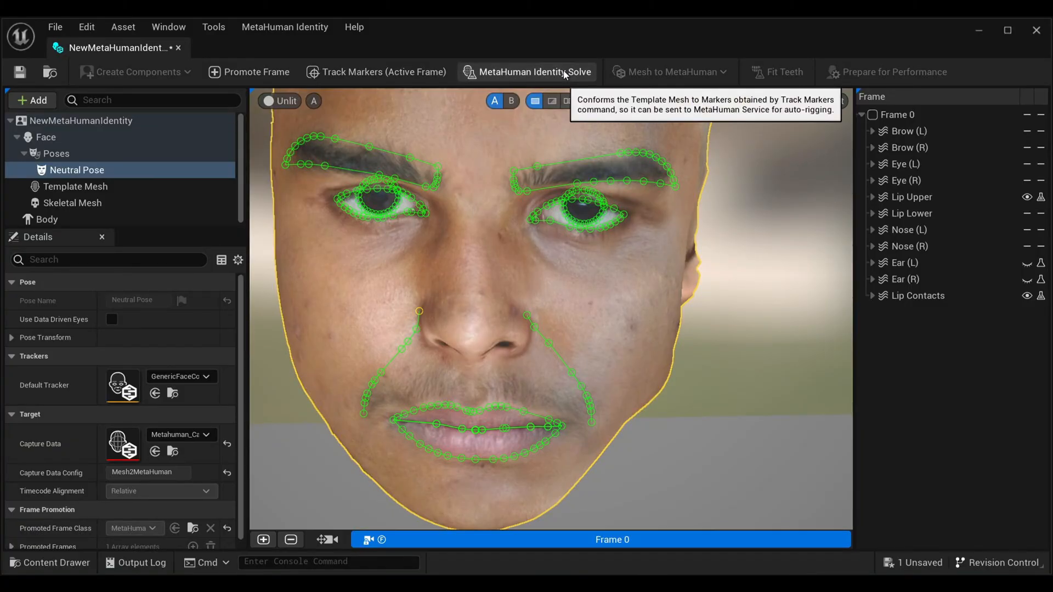
Step: Run MetaHuman Identity Solve and show the conformed template mesh (view B)
click(534, 72)
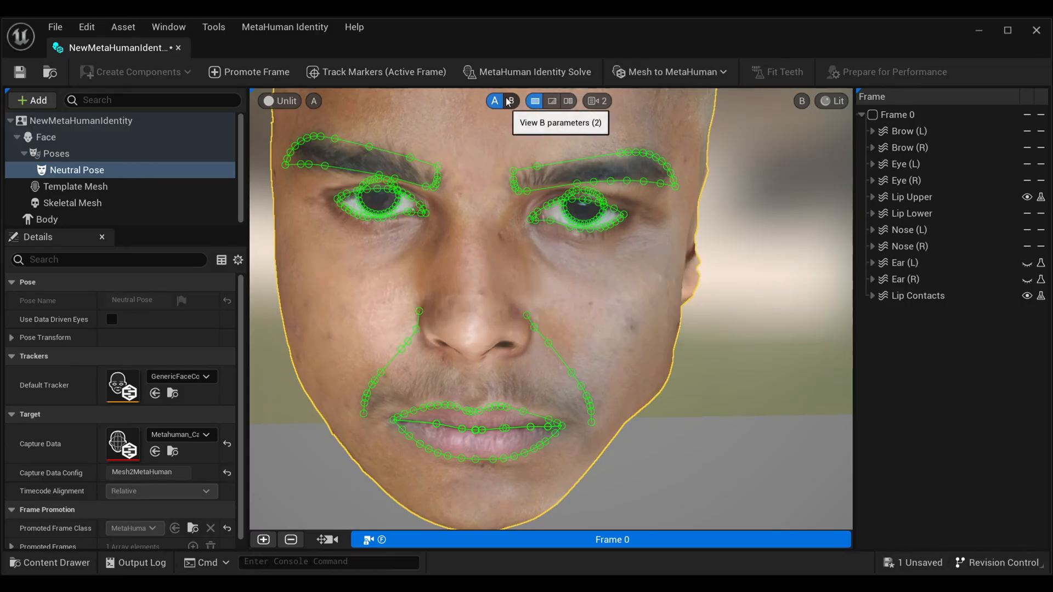
click(509, 101)
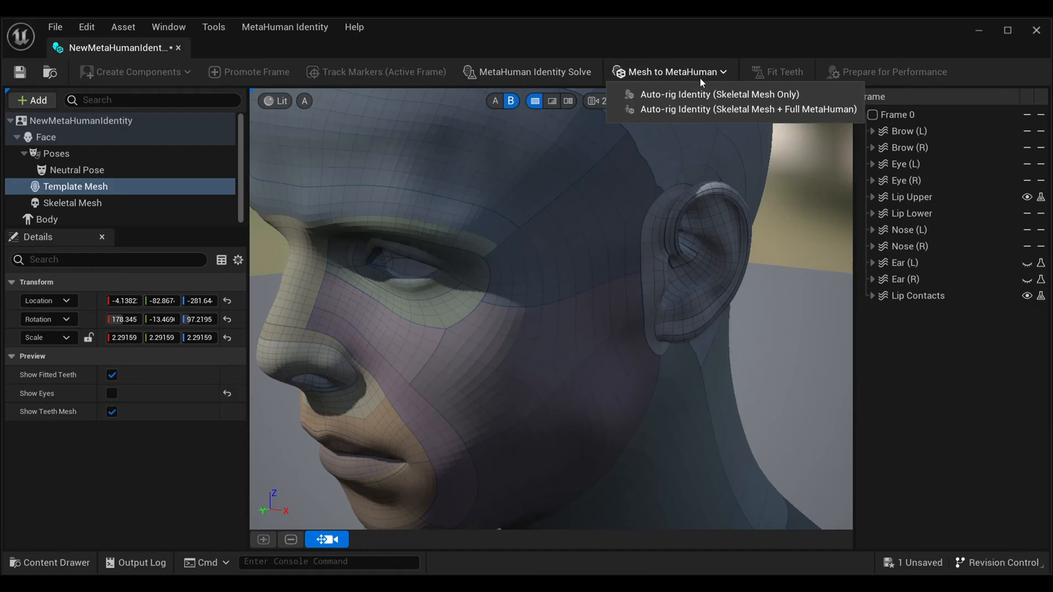
mouse_move(746, 108)
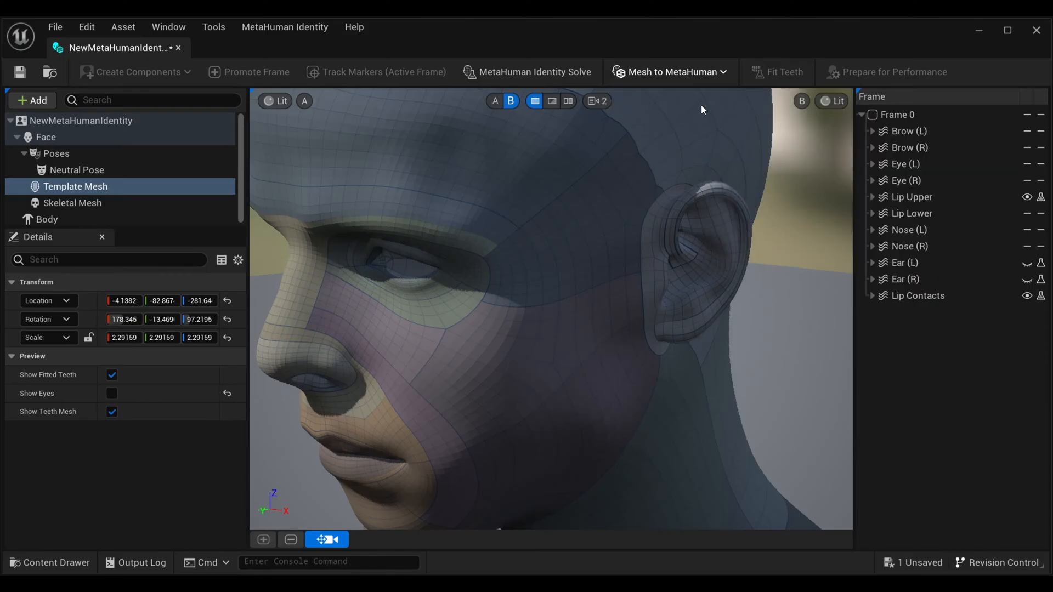
Step: Start Auto-rig Identity from the Mesh to MetaHuman dropdown and wait for the backend
click(534, 72)
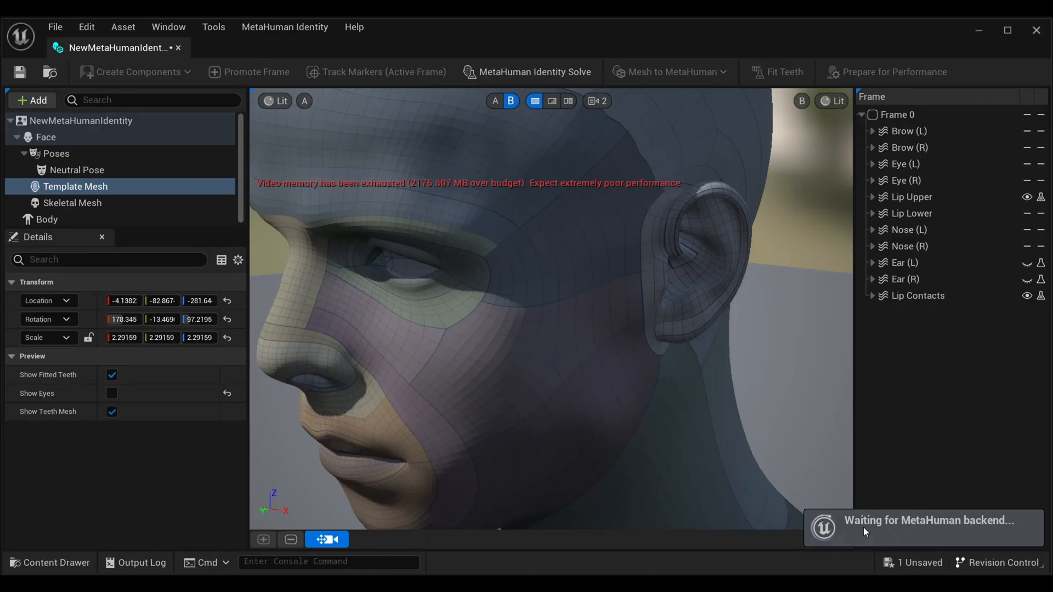
mouse_move(945, 497)
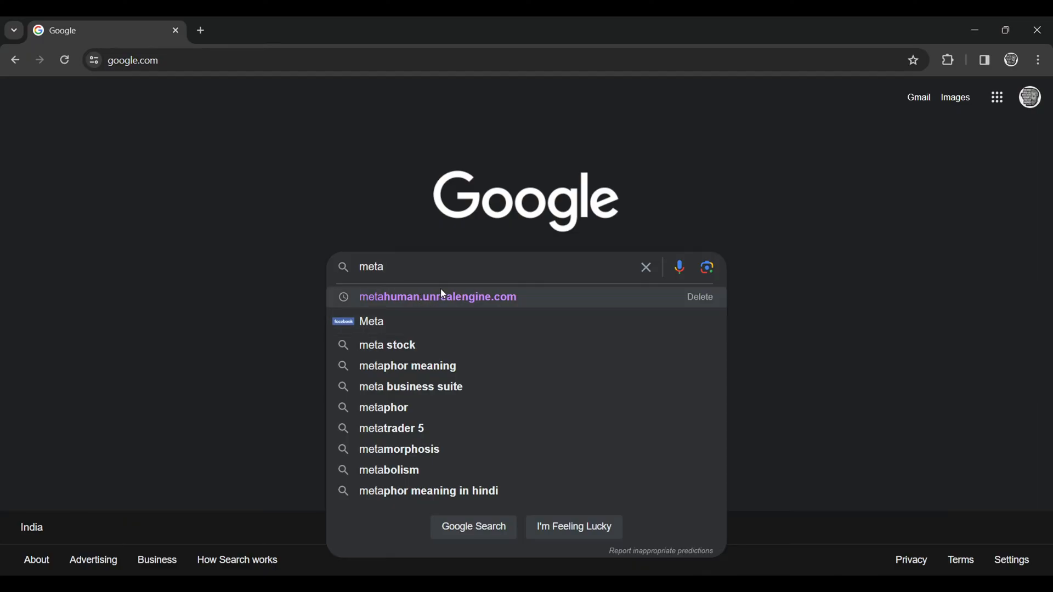
Step: Go to metahuman.unrealengine.com, set Version to Unreal Engine 5.2 and launch MetaHuman Creator
click(438, 296)
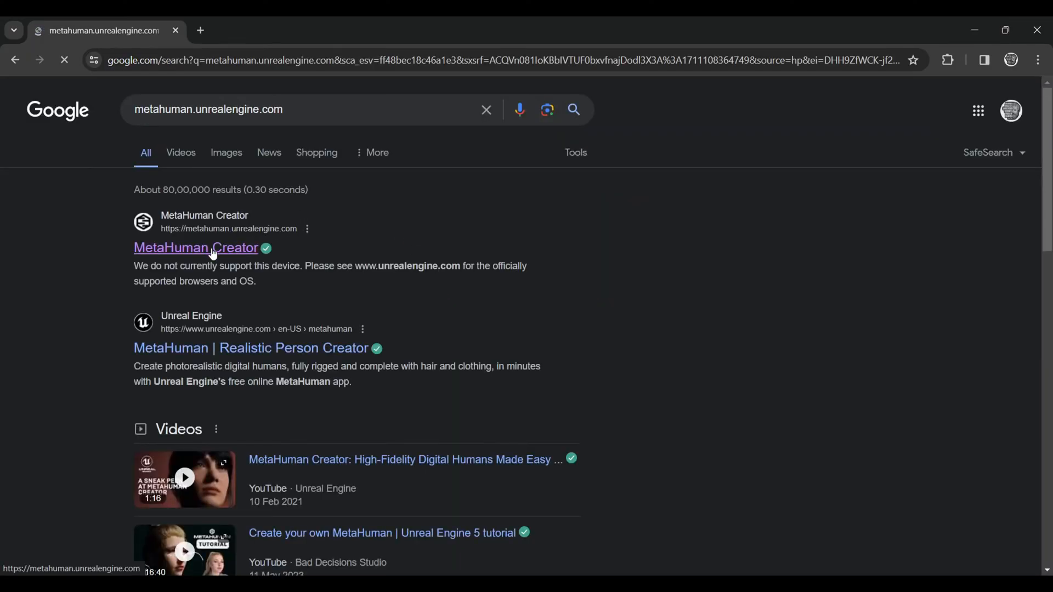
click(196, 247)
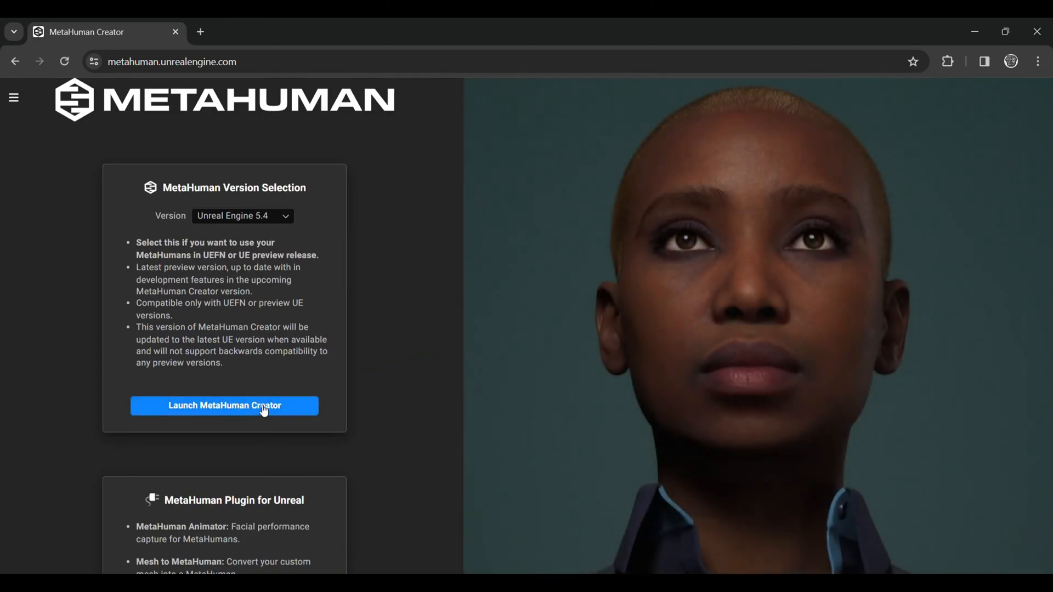
click(242, 216)
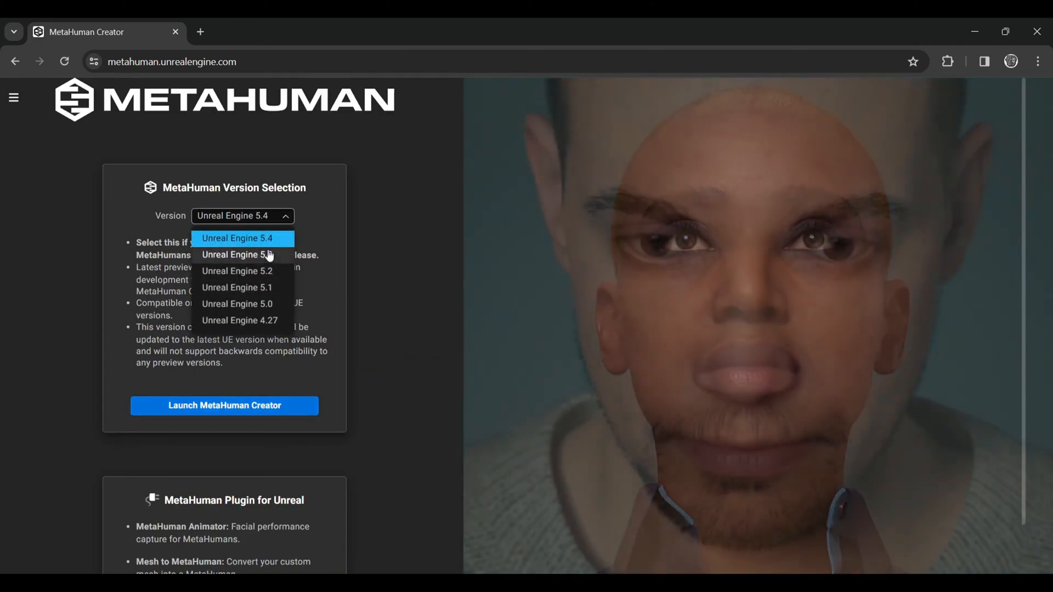
click(237, 271)
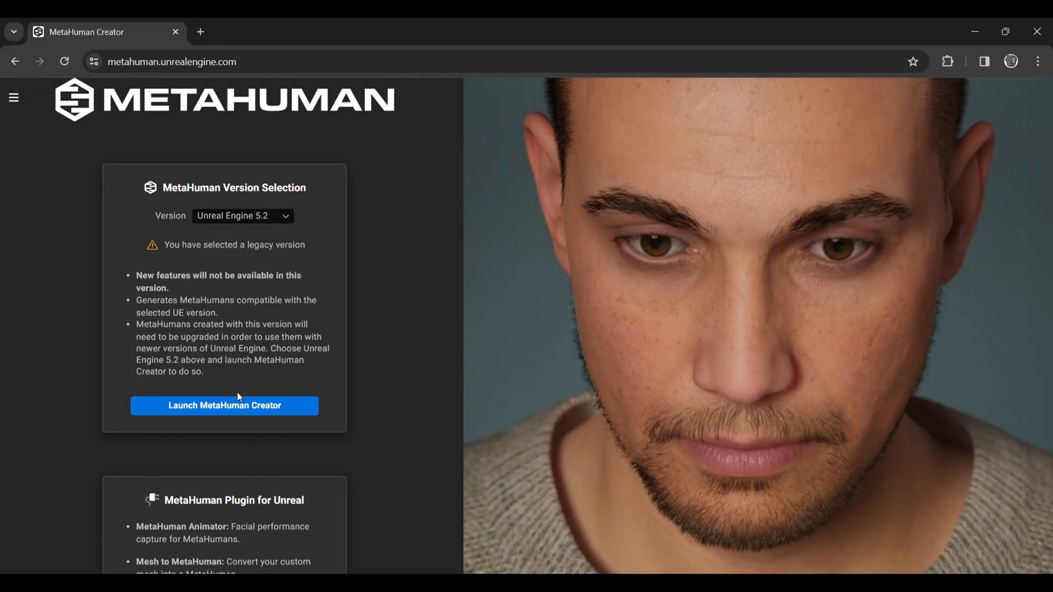
click(224, 406)
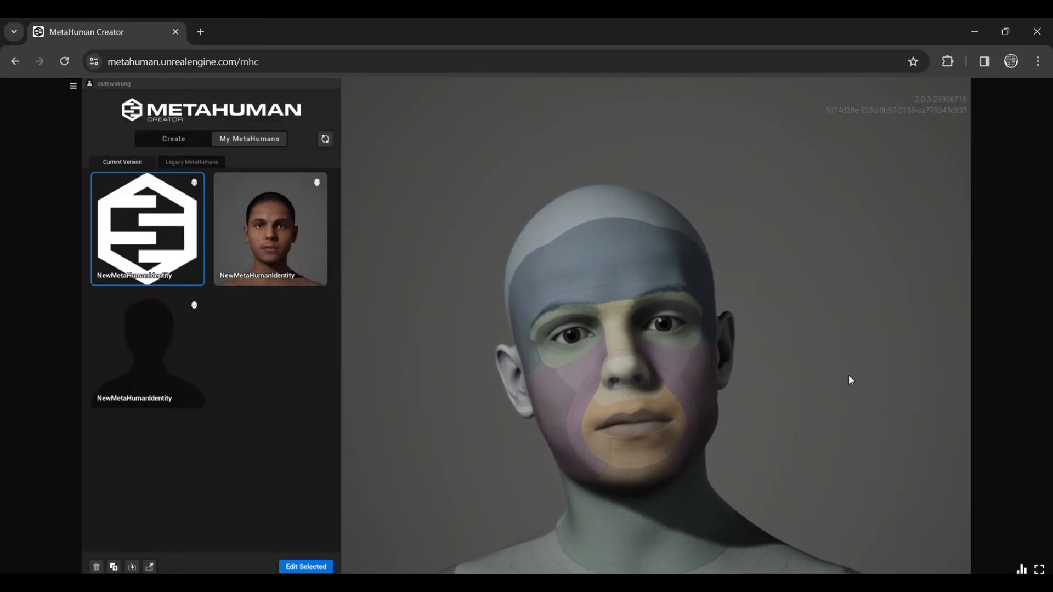
Step: Select the first NewMetaHumanIdentity in My MetaHumans, inspect its preview and edit it
click(306, 567)
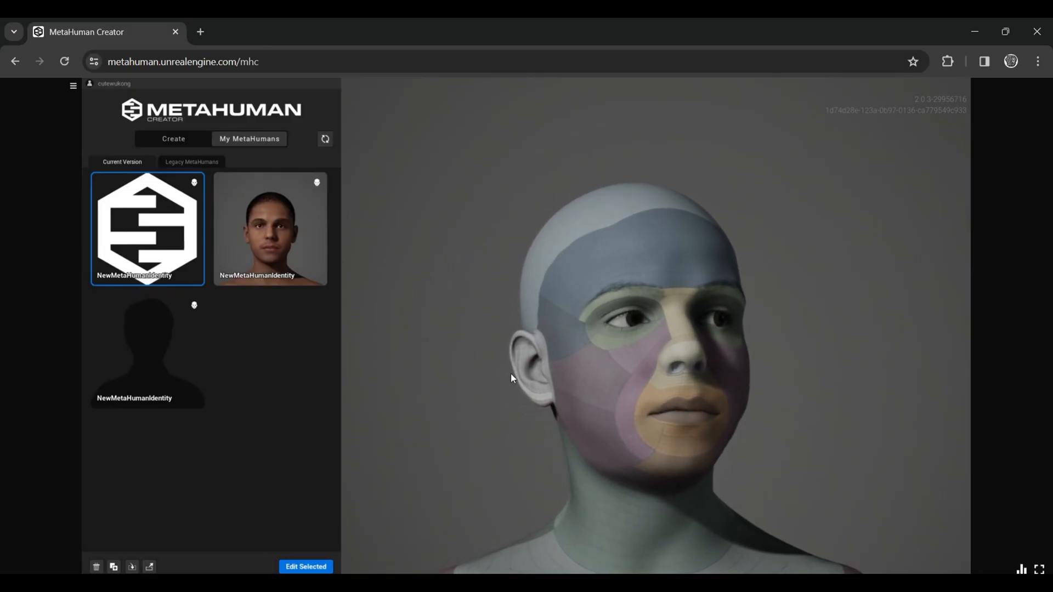
drag(510, 378, 674, 430)
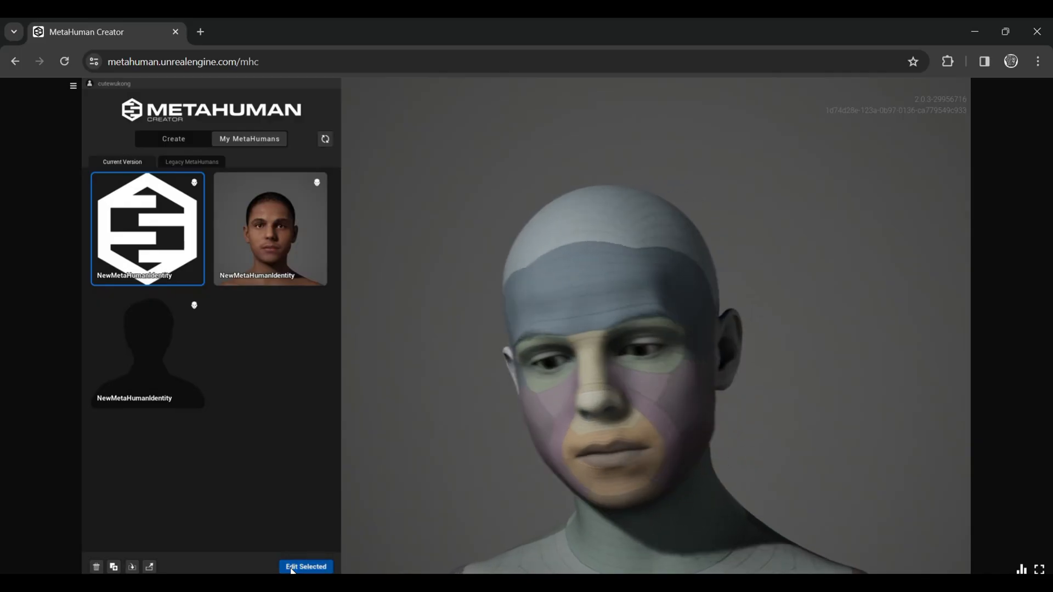
click(306, 567)
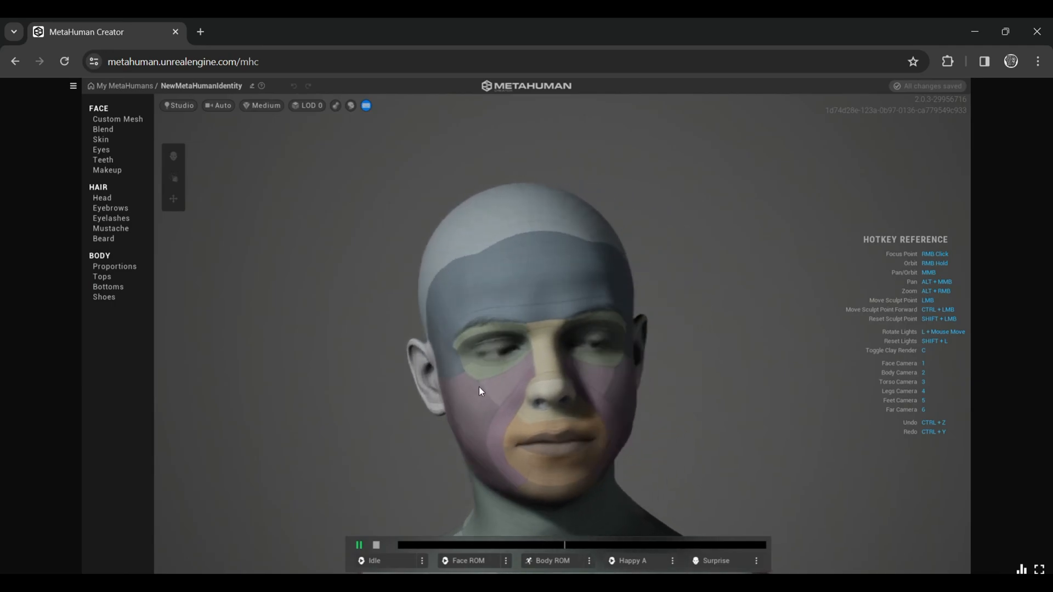
Step: In Custom Mesh, enable editing and choose Duplicate & unlock for the scanned face
click(117, 119)
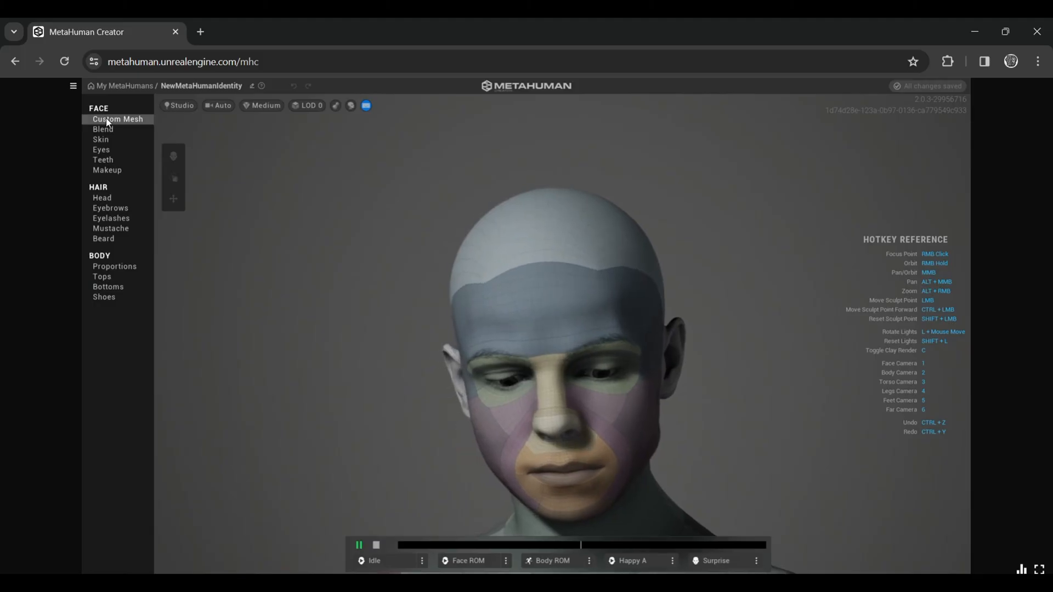
click(118, 120)
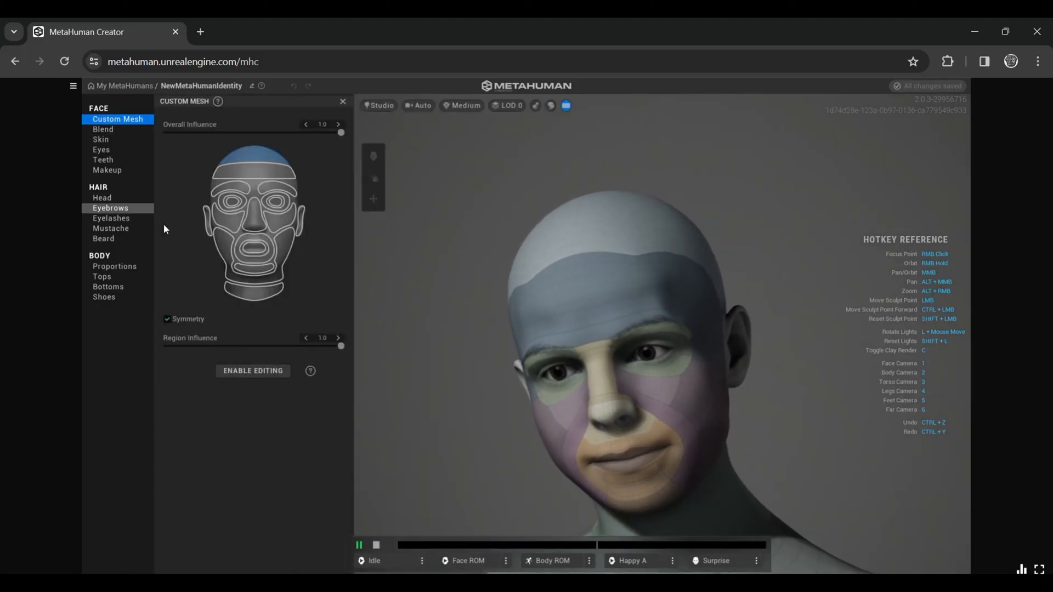
click(253, 370)
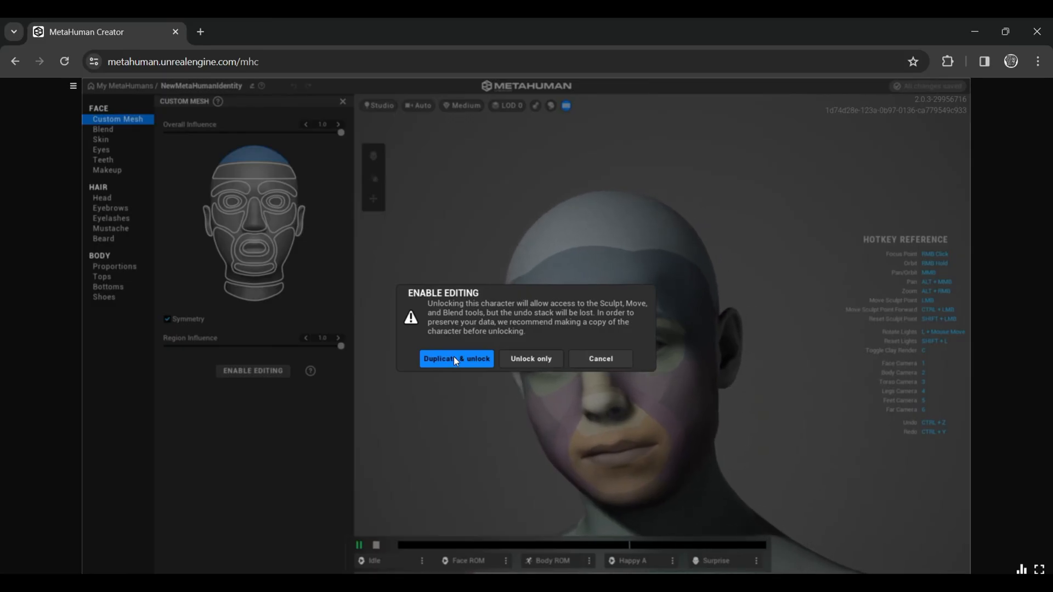
click(456, 357)
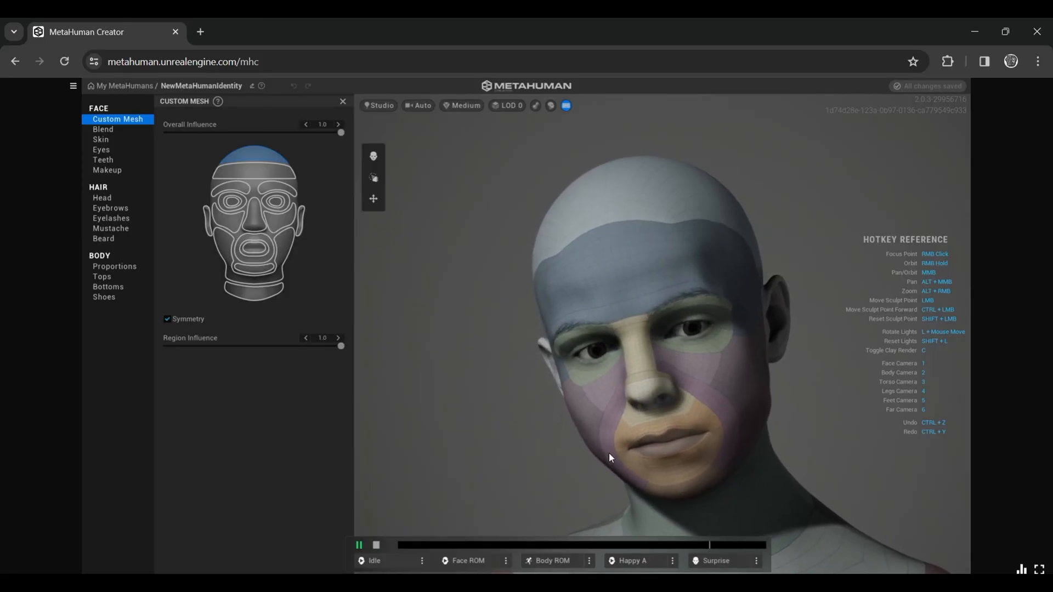
Step: Nudge Region Influence down to about 0.5 and restore it to 1.0
drag(340, 345, 323, 346)
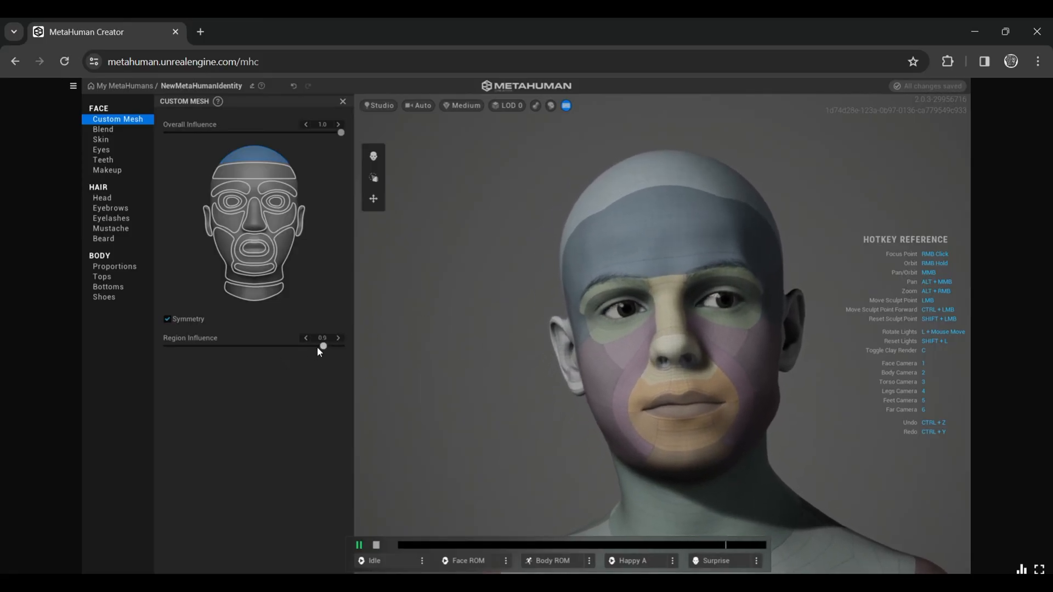
drag(322, 345, 340, 345)
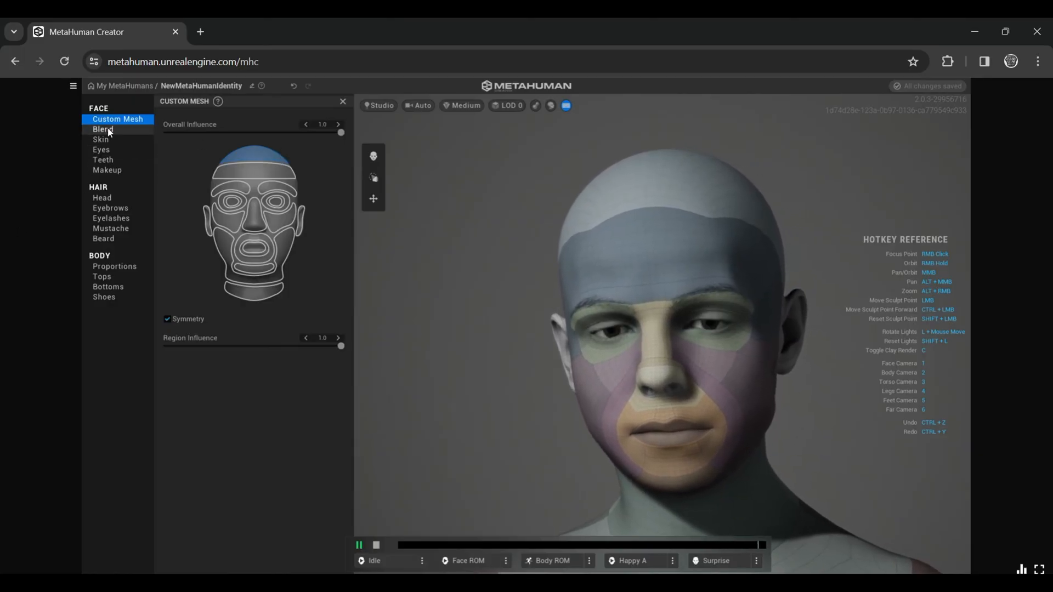
Step: Review blend and freckle settings and pick a warmer skin tone in the Skin colour picker
click(103, 130)
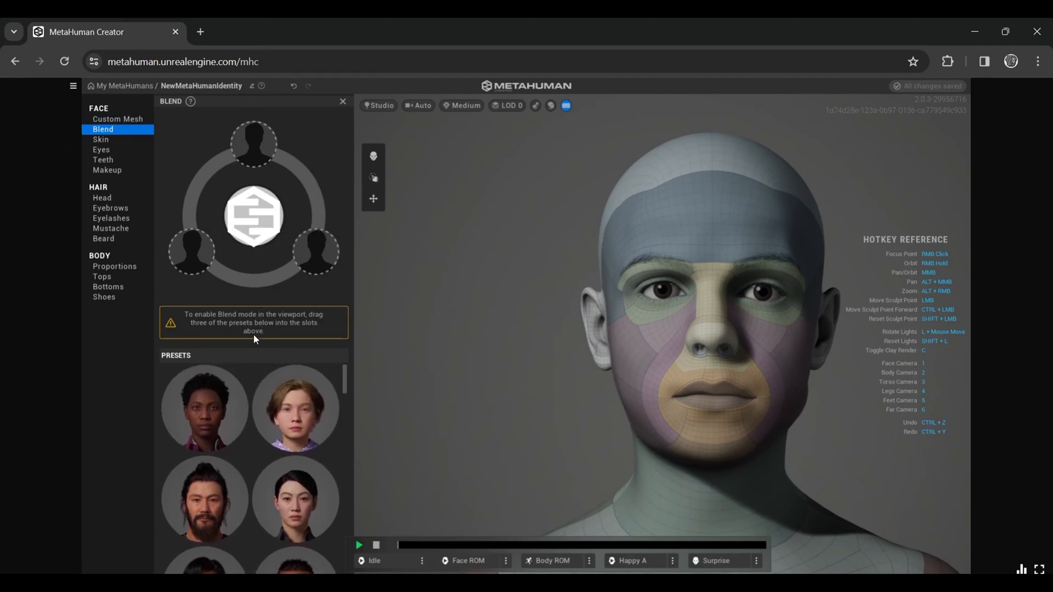
mouse_move(216, 550)
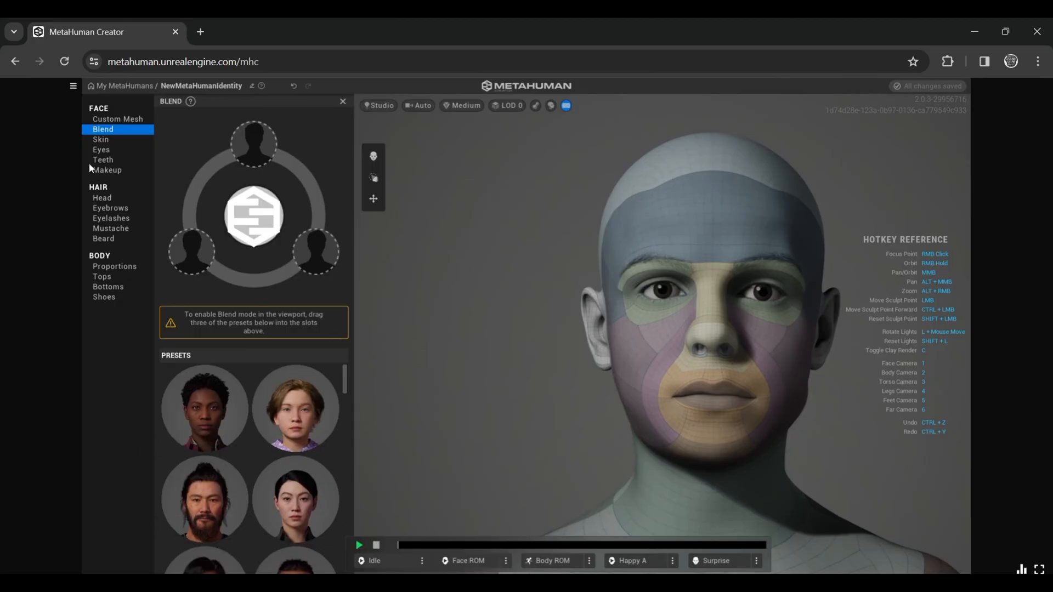
click(101, 139)
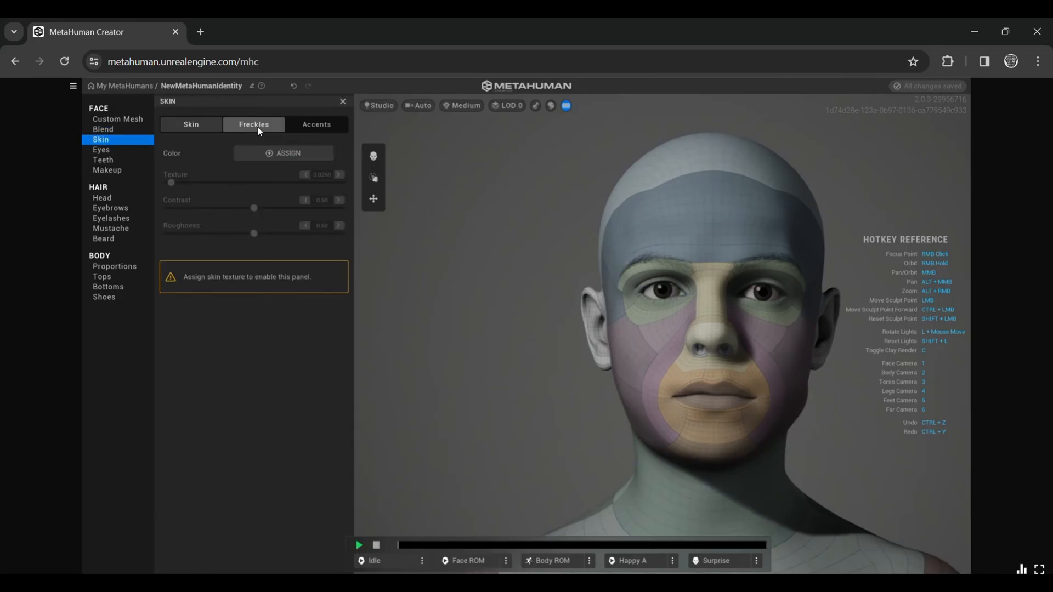
click(191, 124)
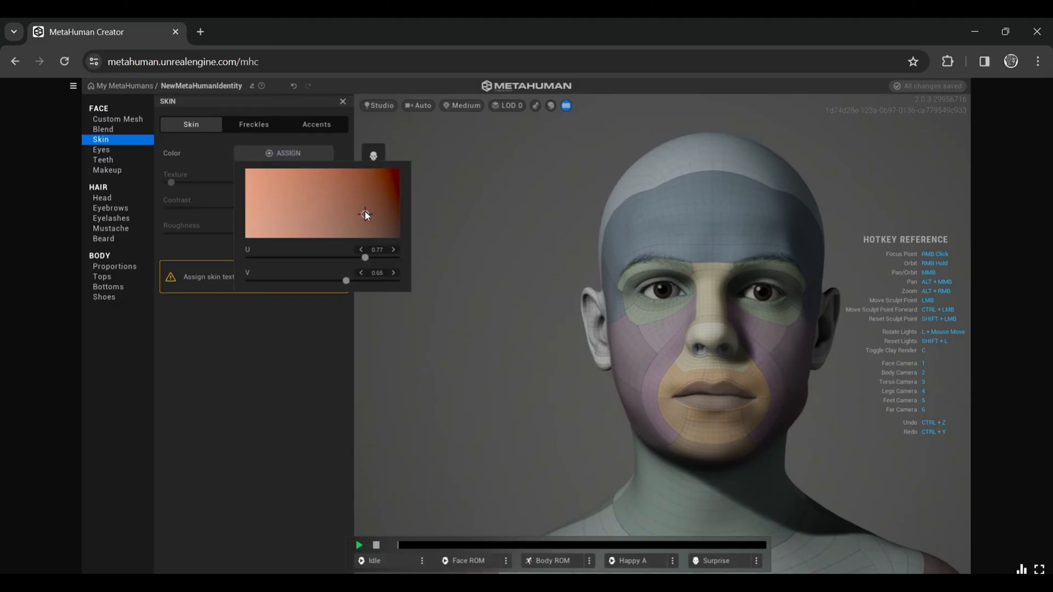
drag(366, 215, 359, 205)
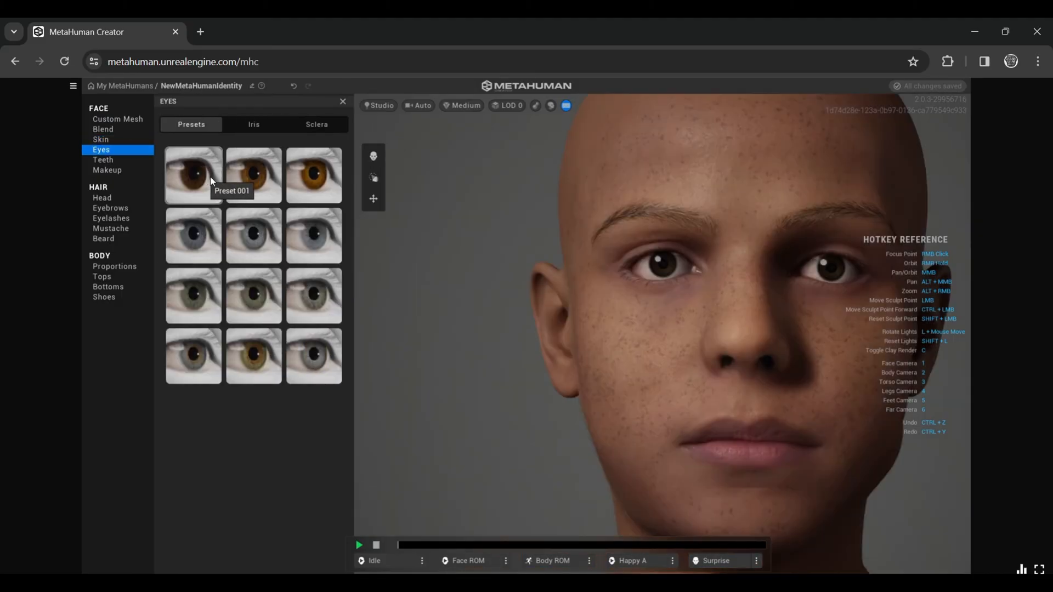
Step: Give the eyes the brown Preset 001, adjust Tooth Color, and move on to Makeup
click(193, 174)
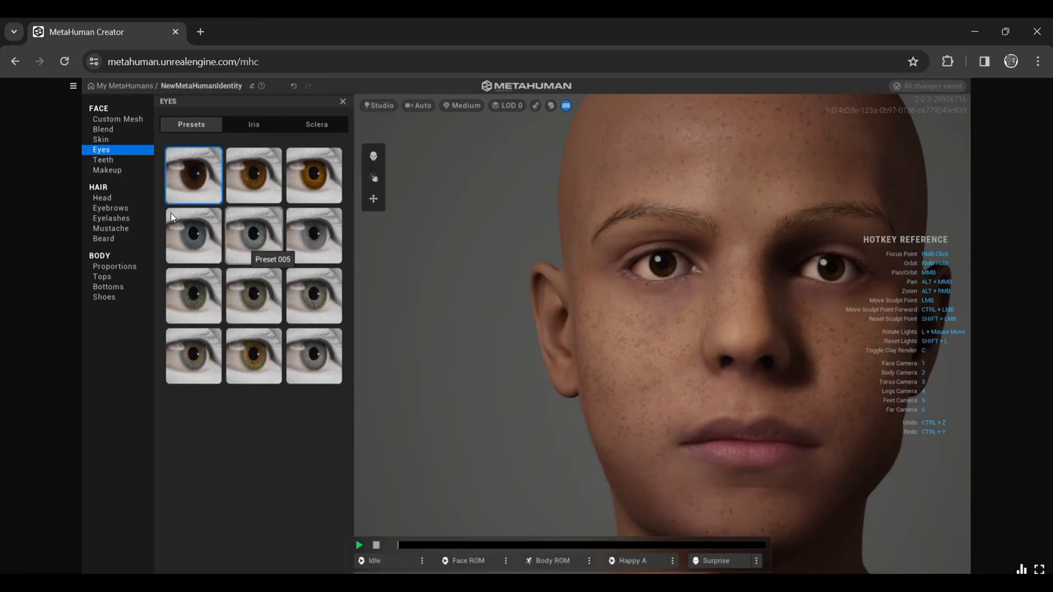
click(103, 160)
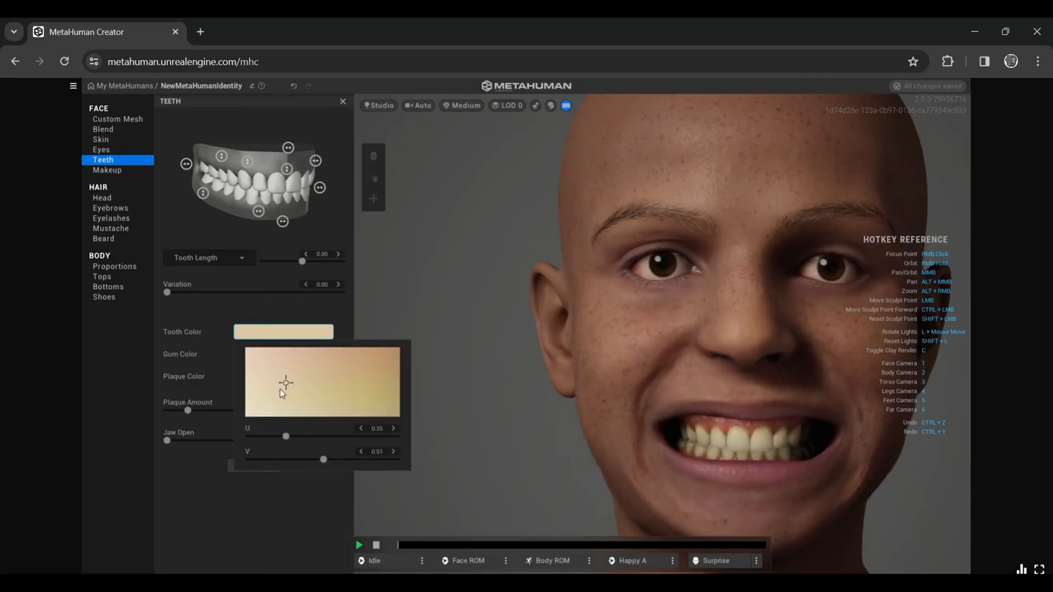
click(107, 170)
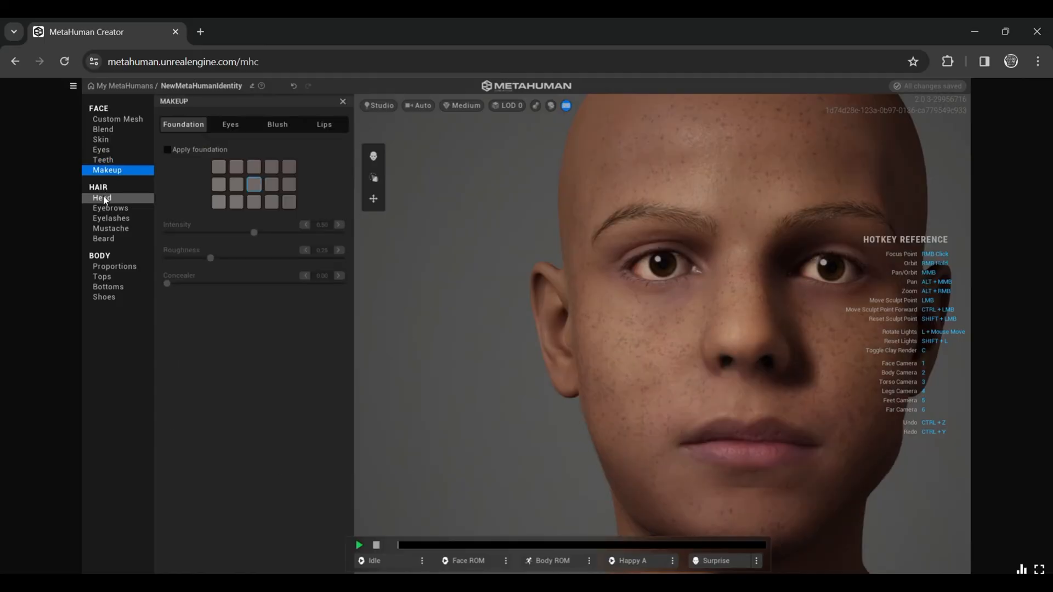
Step: Try several head hairstyles (short, pompadour, Short Slicked Back) and settle on Short Casual
click(102, 197)
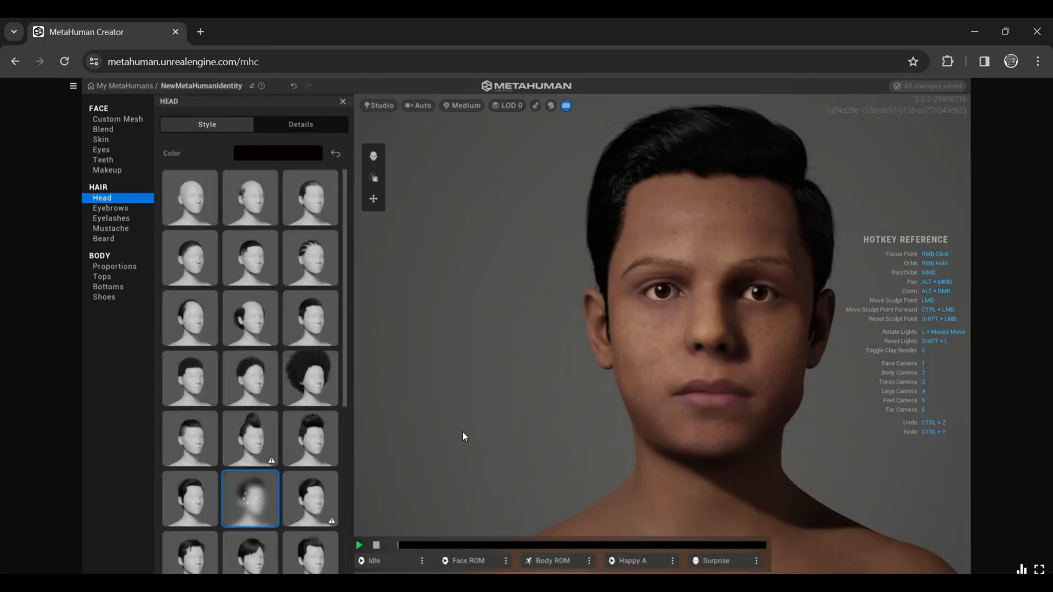
click(249, 498)
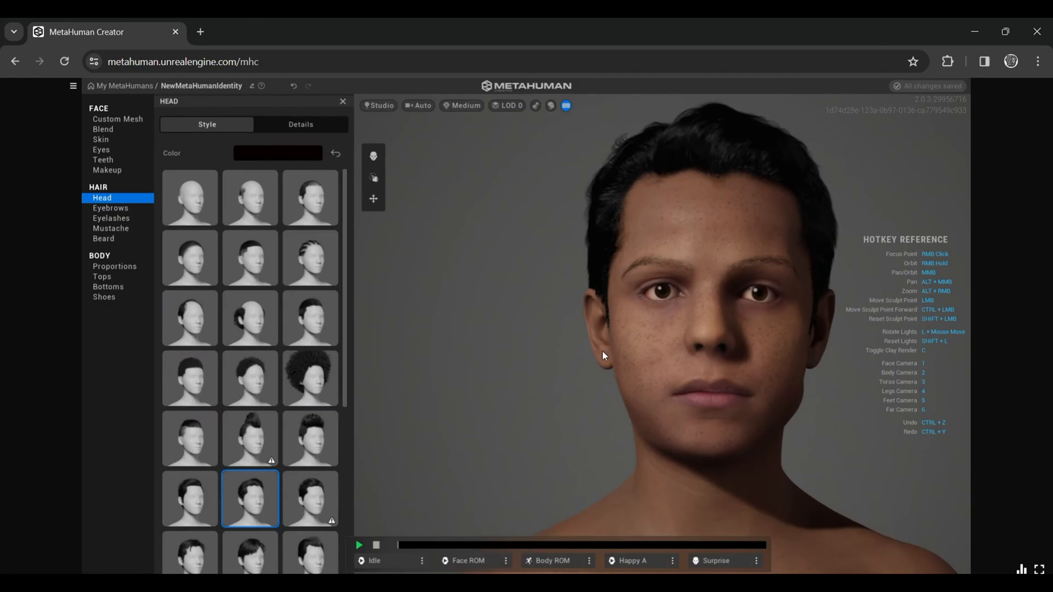
click(309, 438)
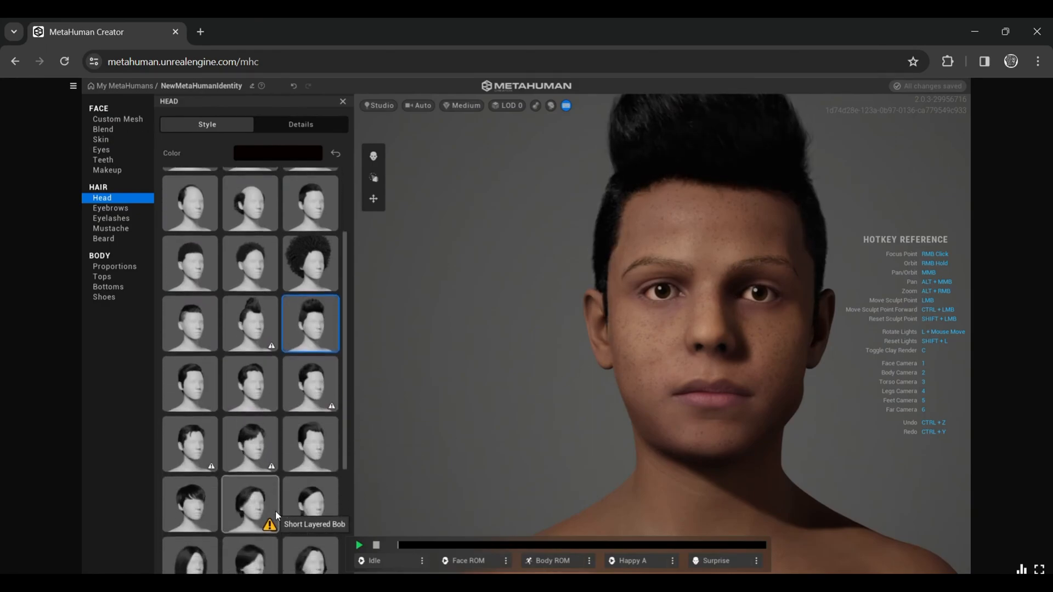
scroll(down, 3)
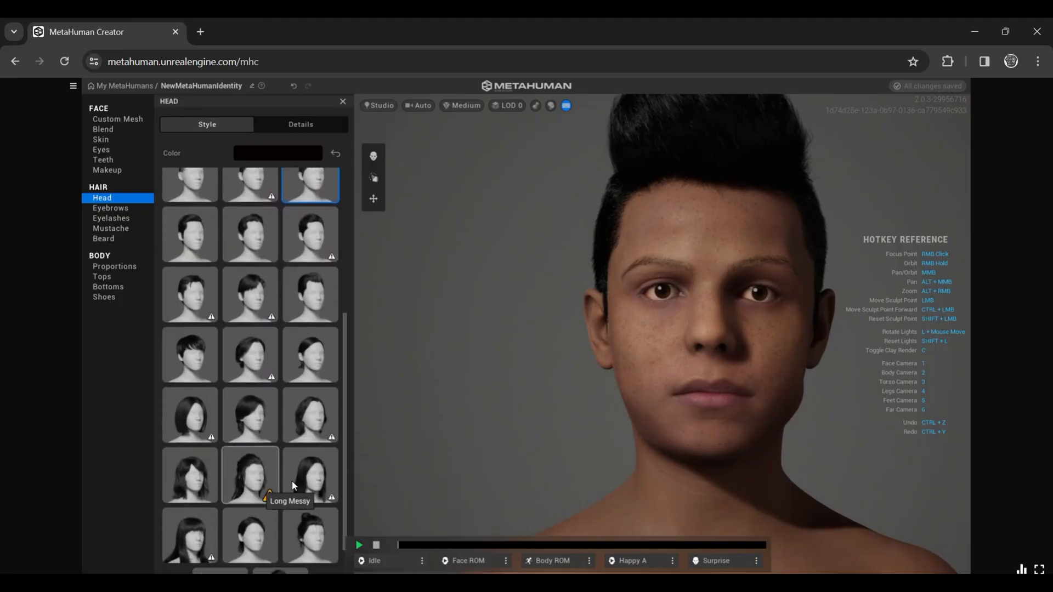
scroll(down, 3)
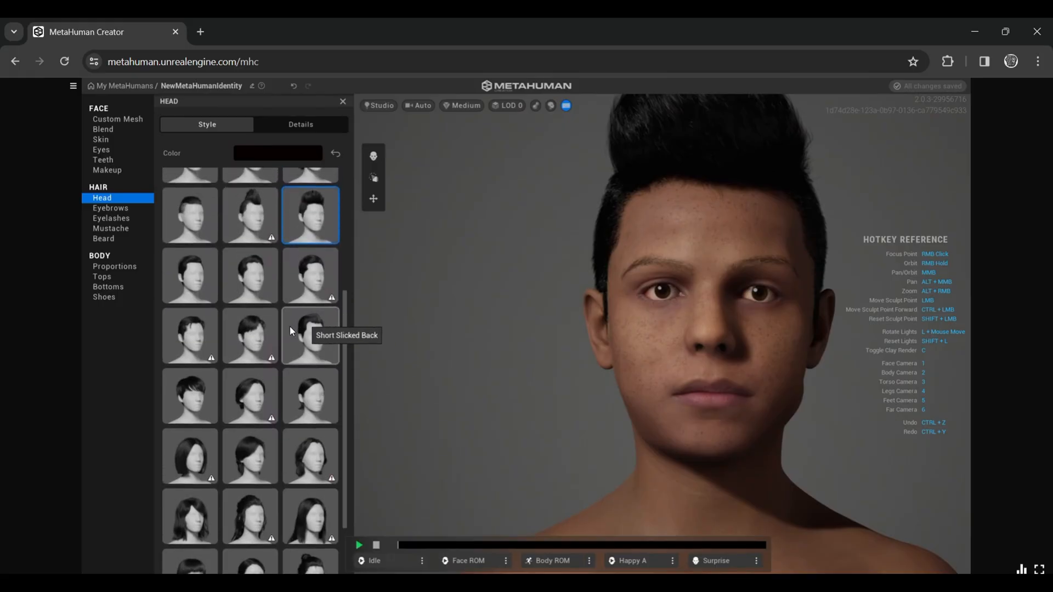
click(309, 335)
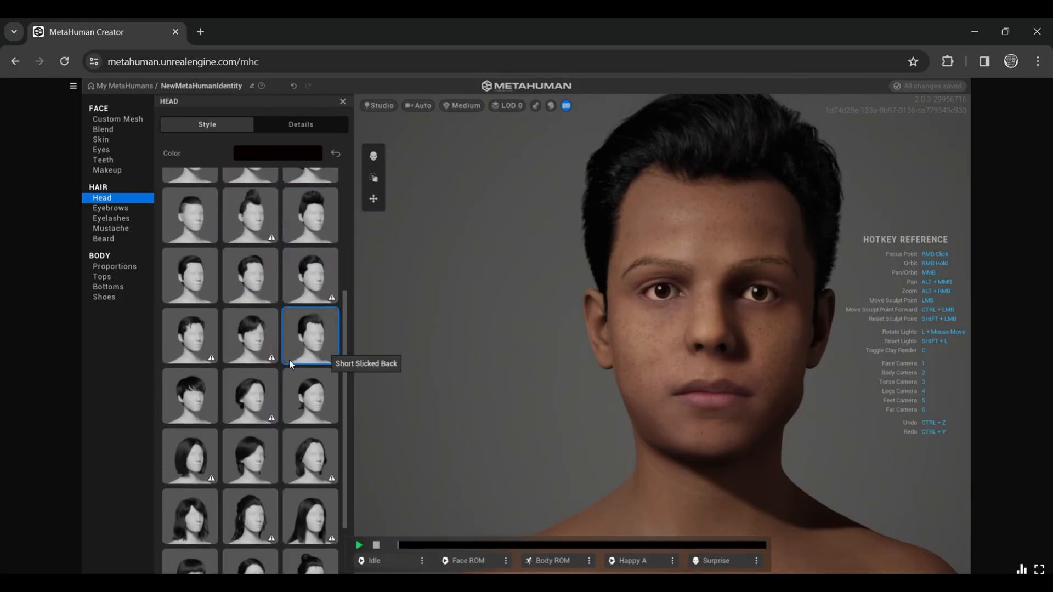
mouse_move(190, 336)
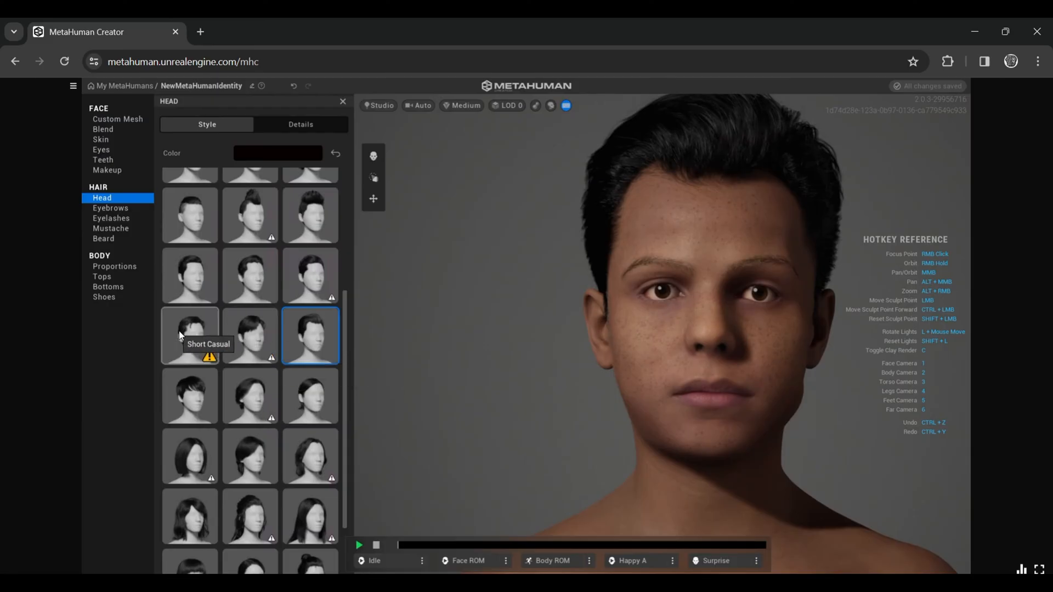
click(103, 238)
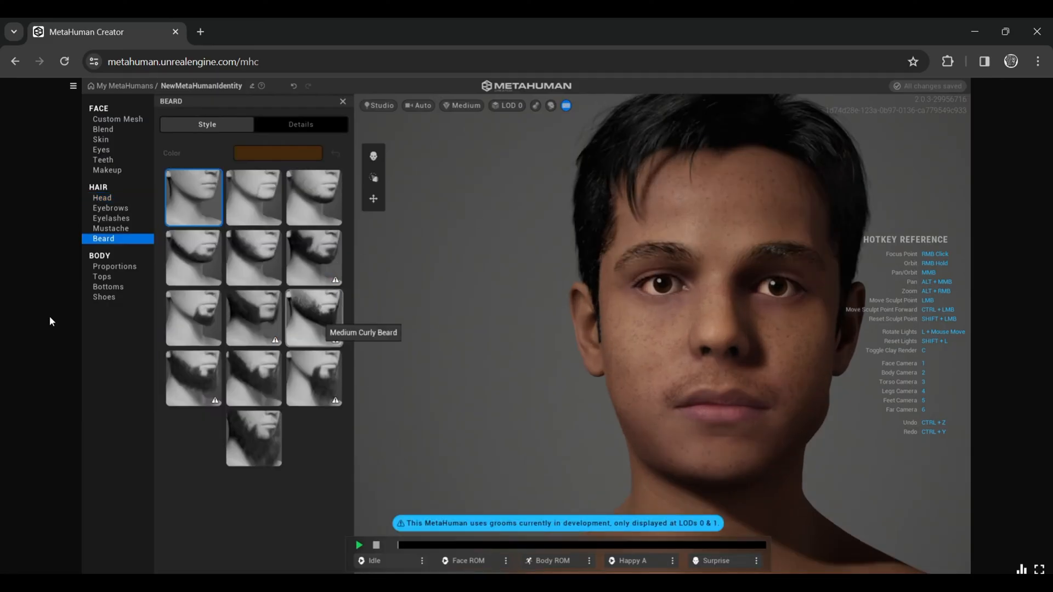
mouse_move(114, 266)
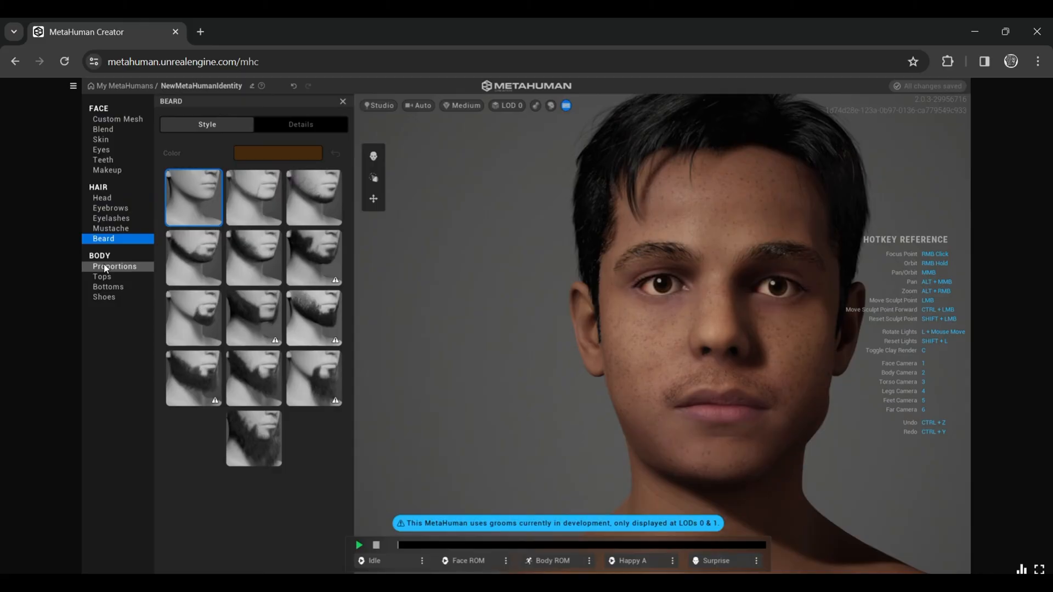
Step: In Body > Proportions, choose an average-height body preset for the character
click(114, 267)
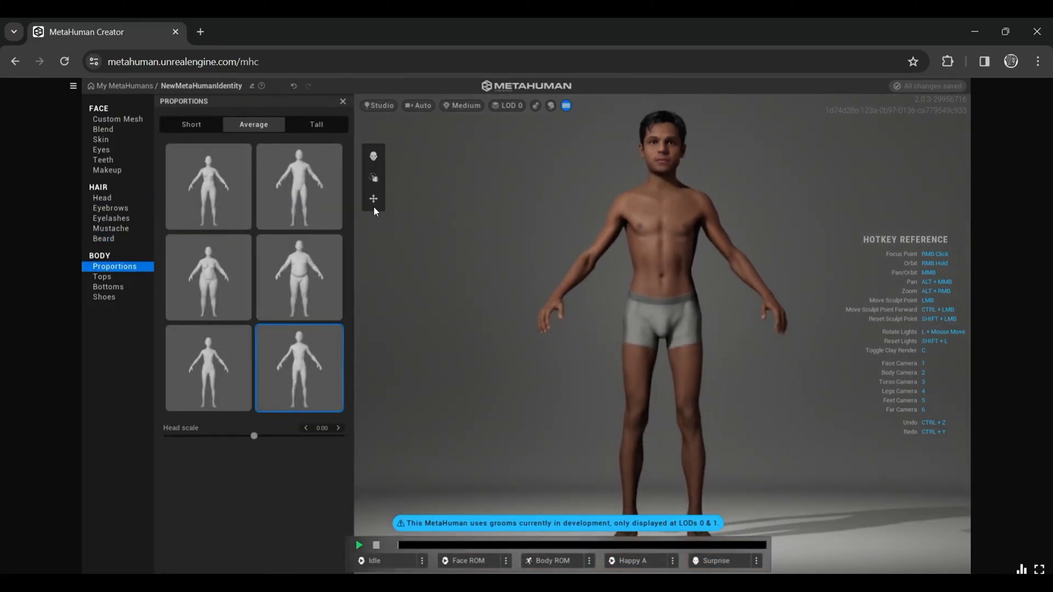
click(298, 276)
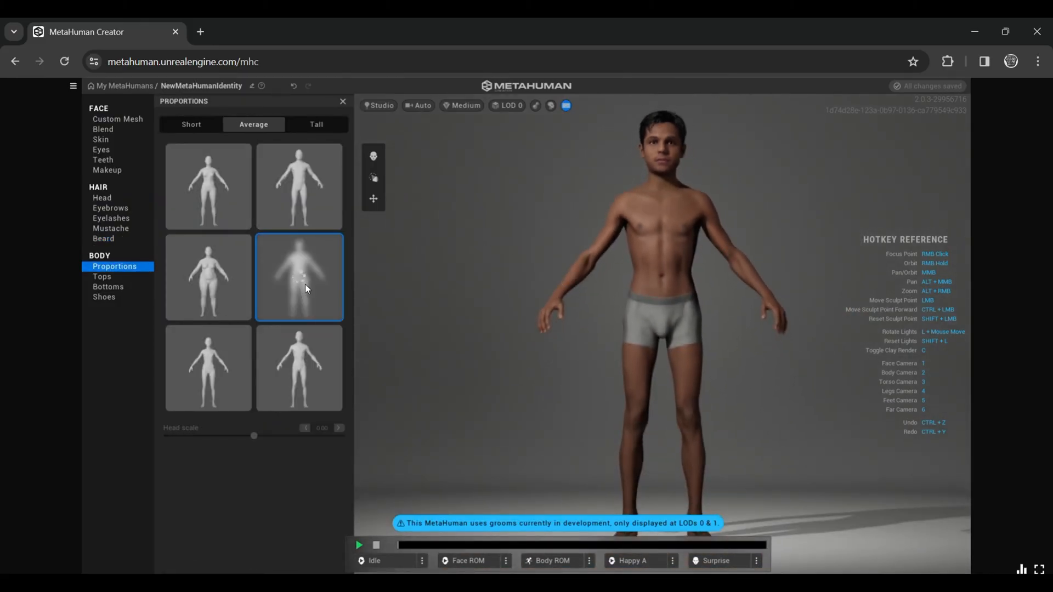
click(298, 277)
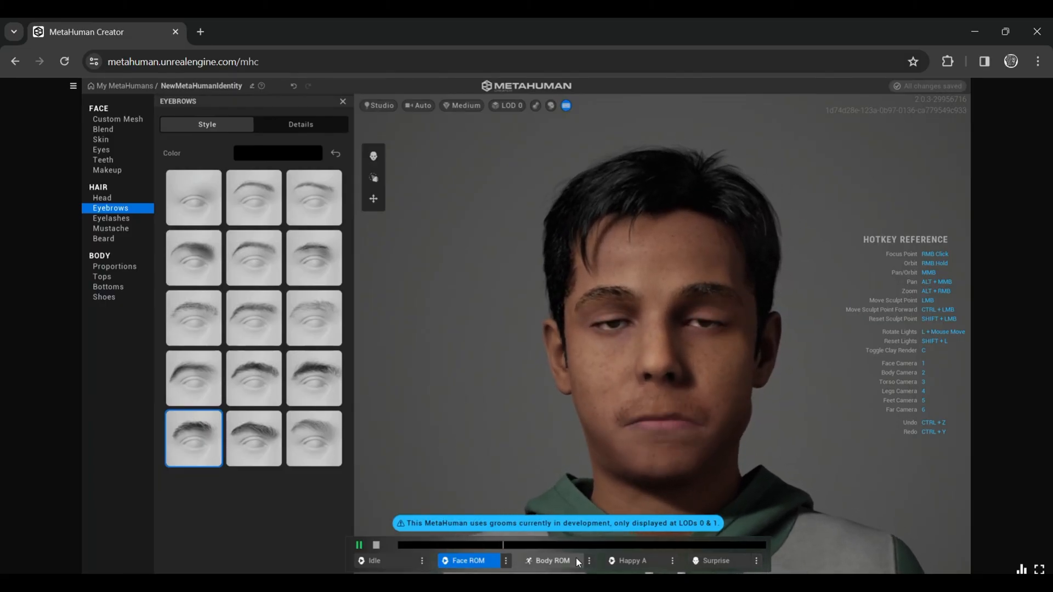
Step: Play the Happy A loop, then swap the slot to Anger A and Fear A
click(630, 560)
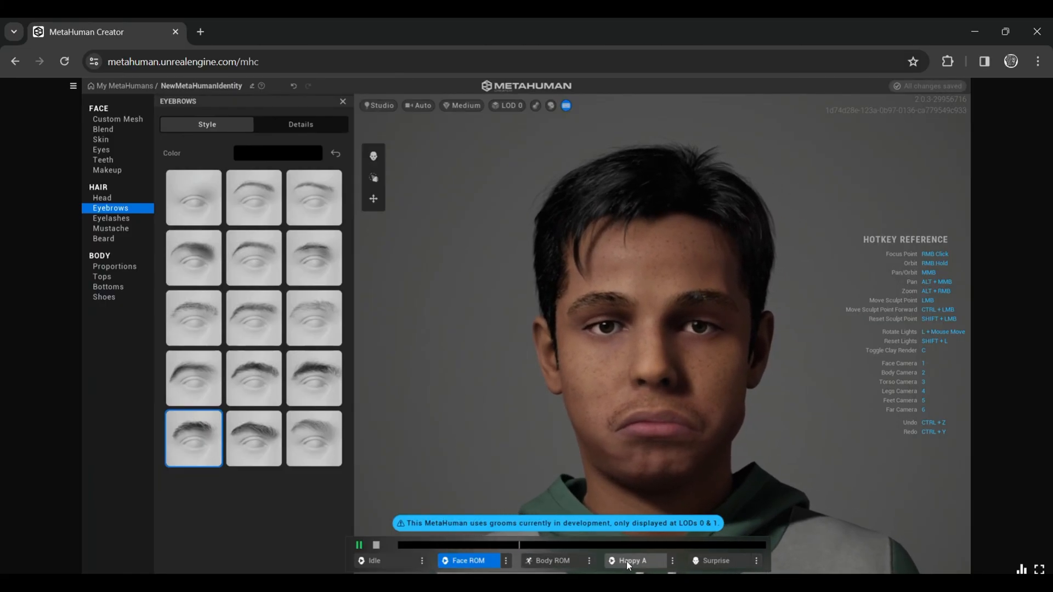
click(672, 560)
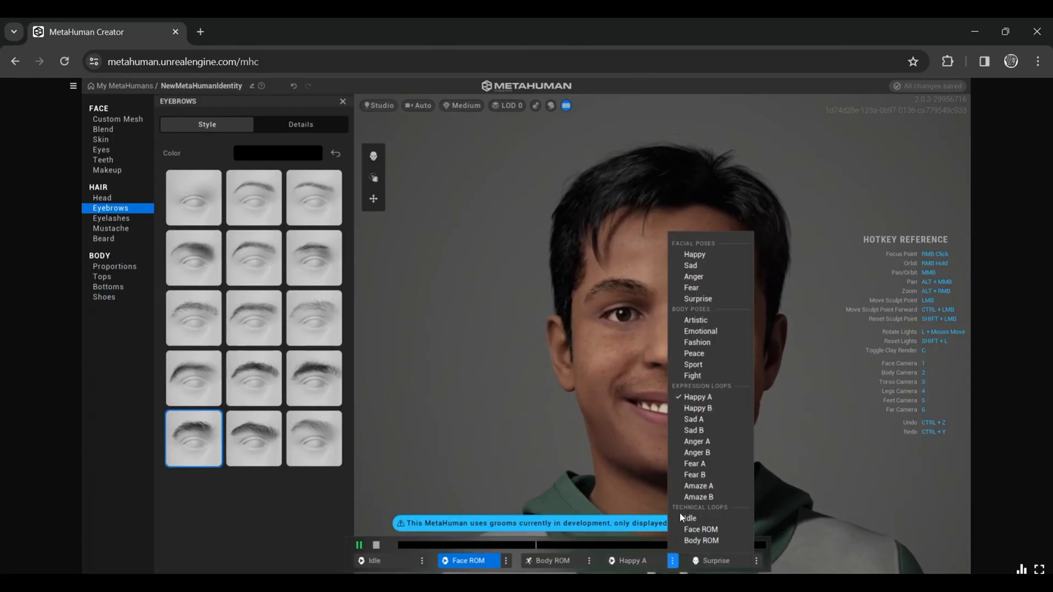
click(696, 441)
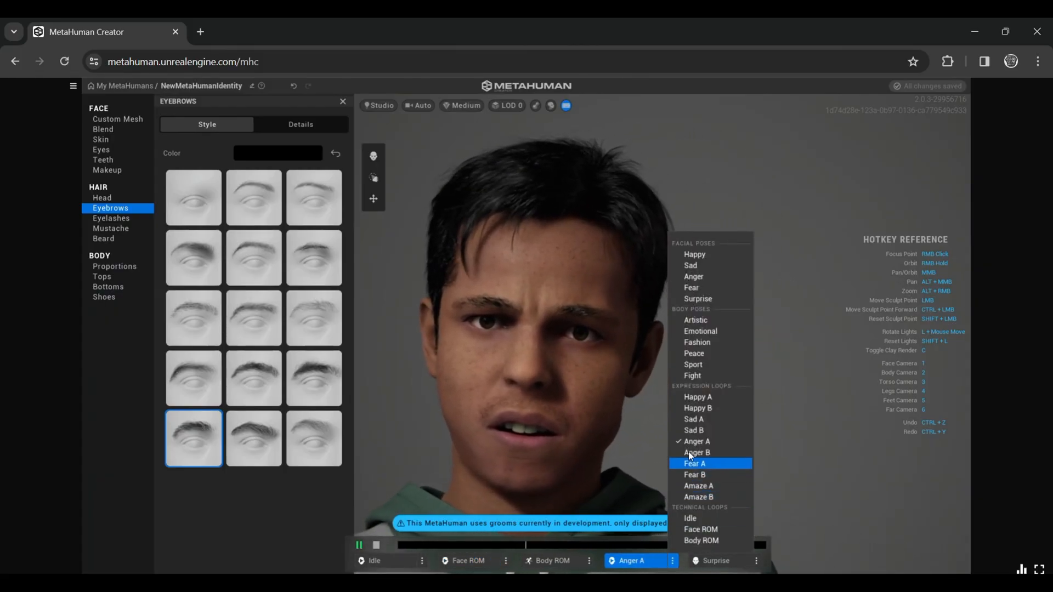
click(694, 462)
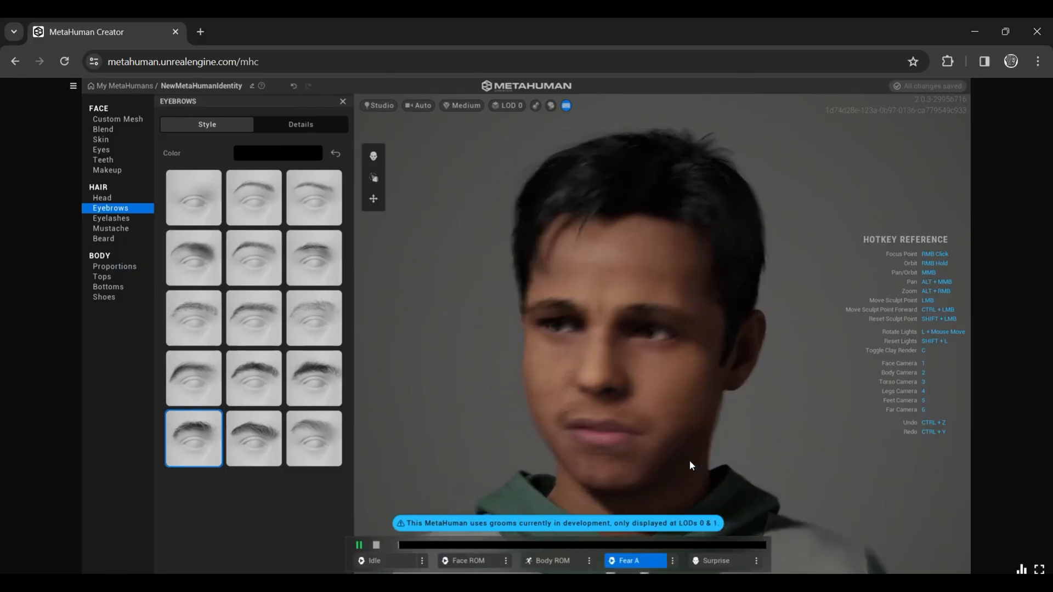
click(671, 560)
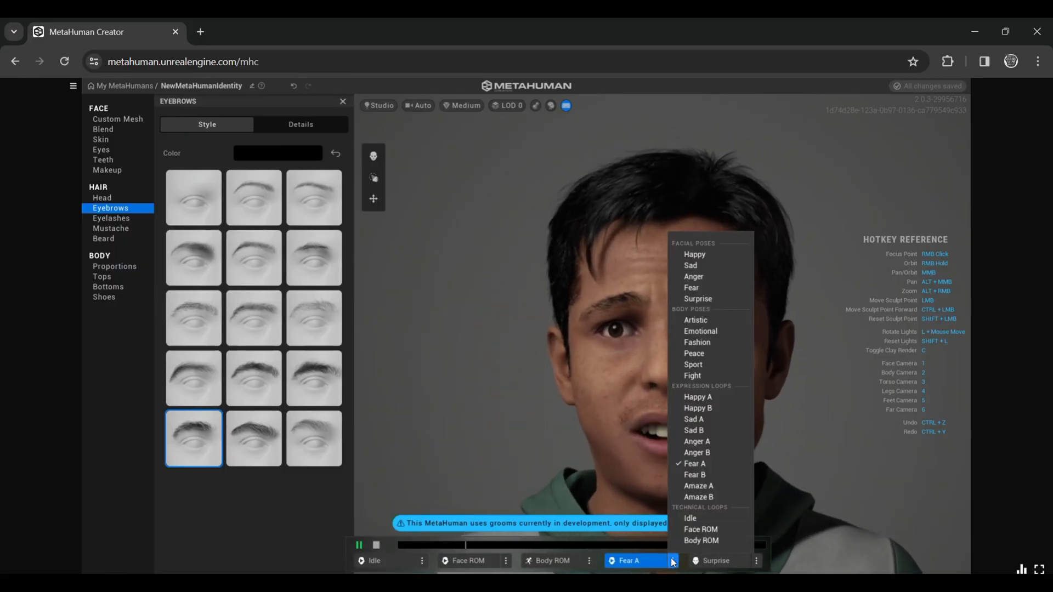